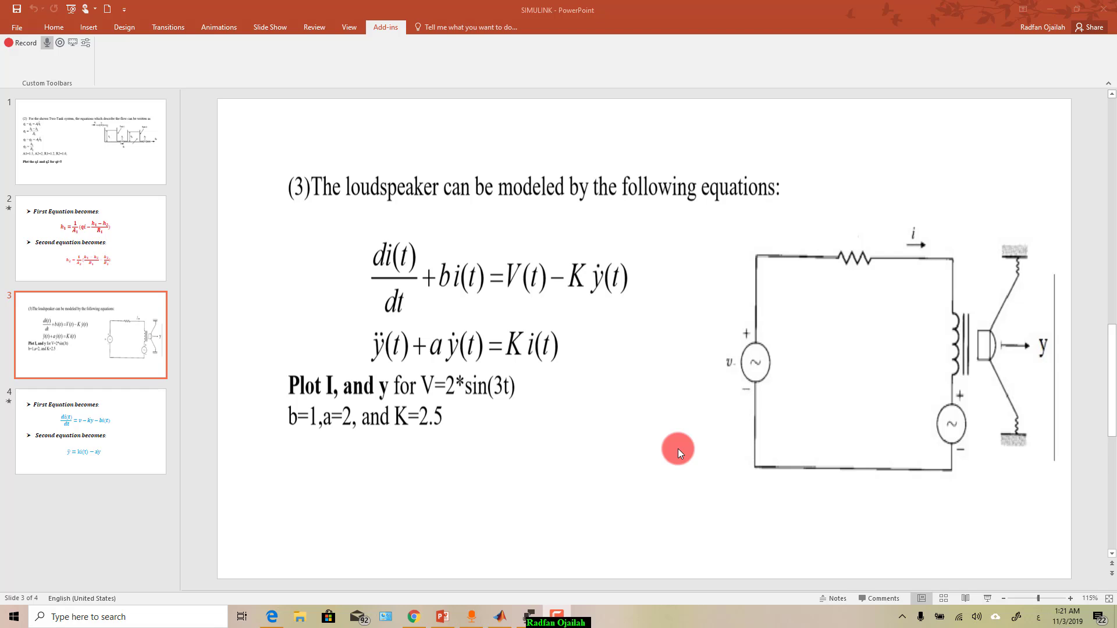
{"action": "mouse_move", "coordinate": [631, 396]}
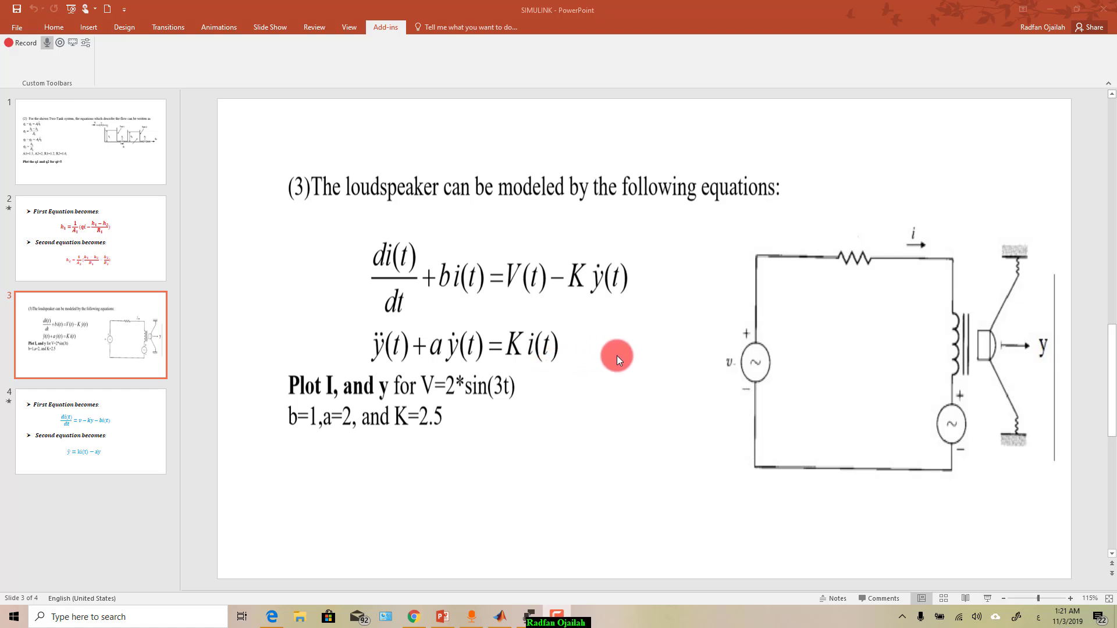
{"action": "mouse_move", "coordinate": [396, 238]}
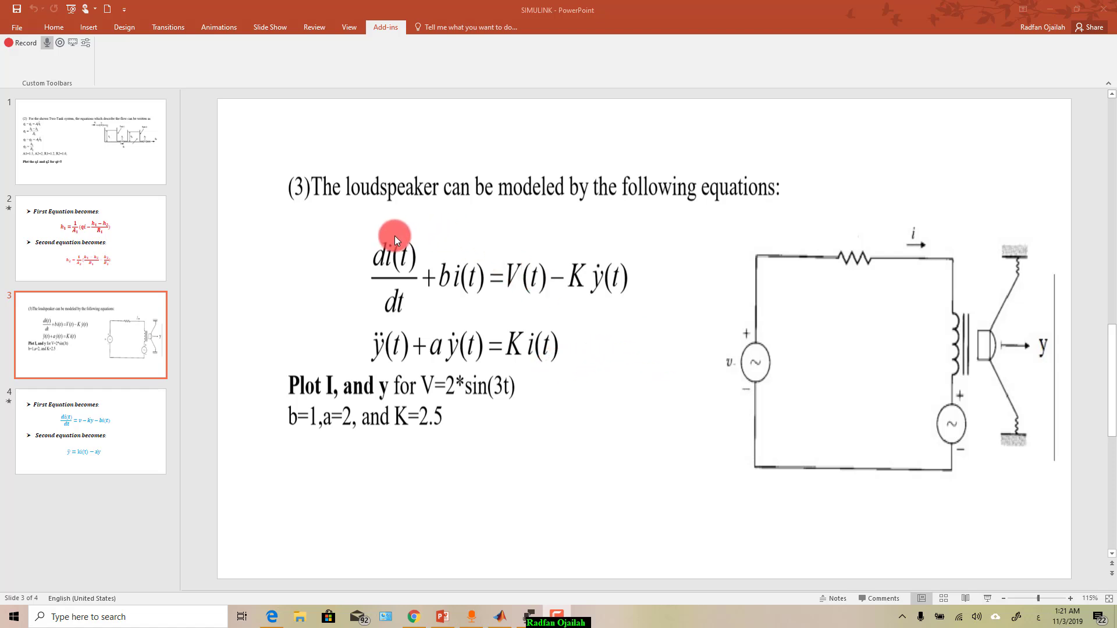
{"action": "mouse_move", "coordinate": [591, 312]}
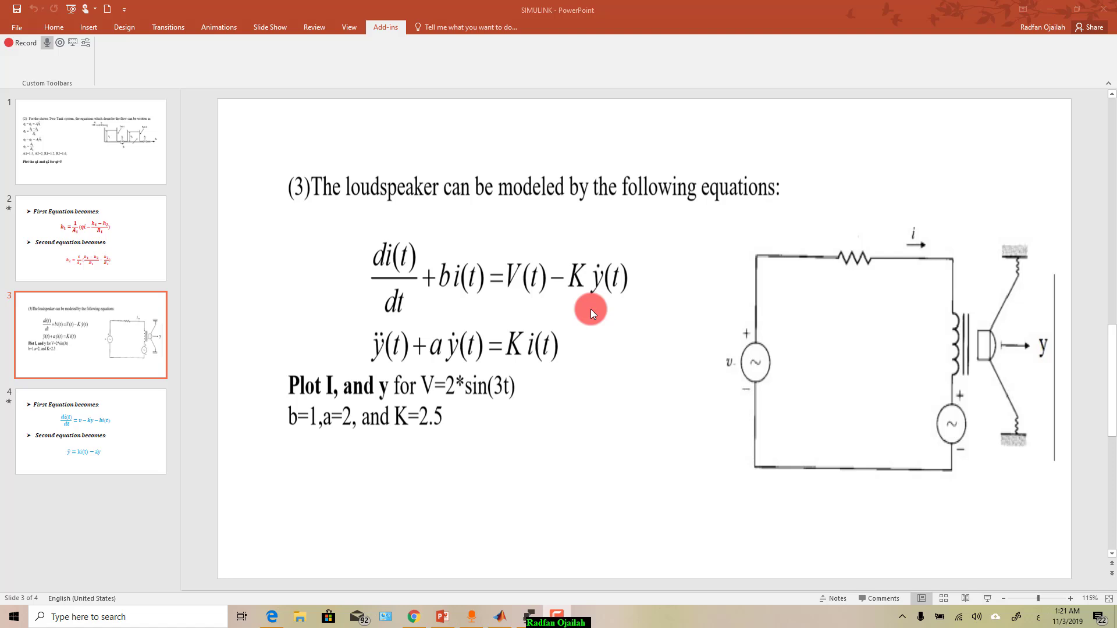
{"action": "mouse_move", "coordinate": [434, 240]}
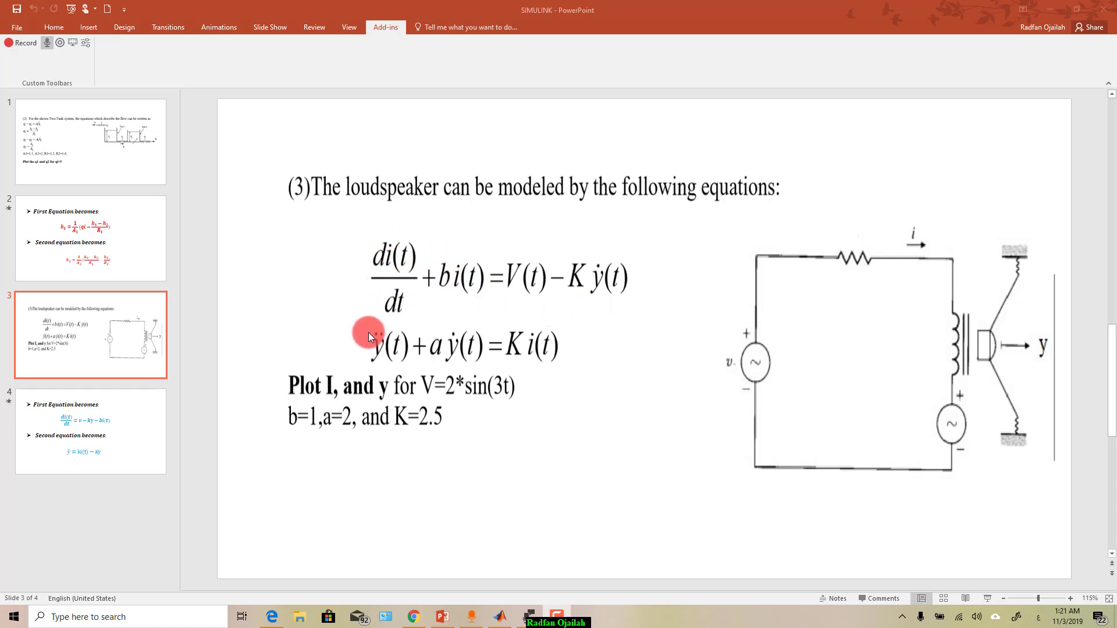
{"action": "mouse_move", "coordinate": [419, 271]}
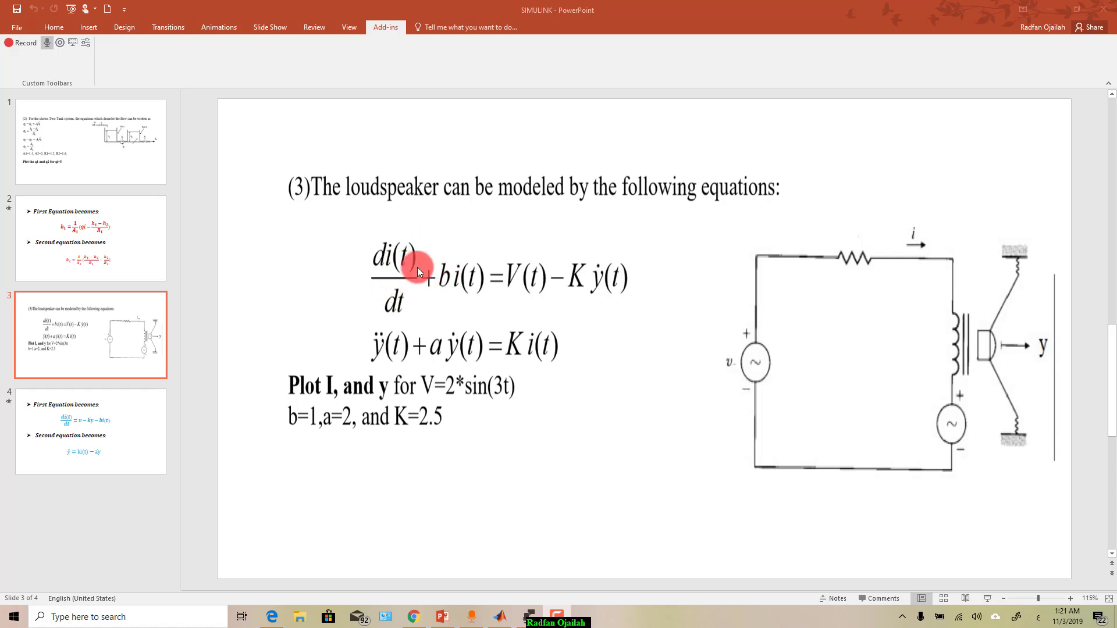
{"action": "mouse_move", "coordinate": [369, 347]}
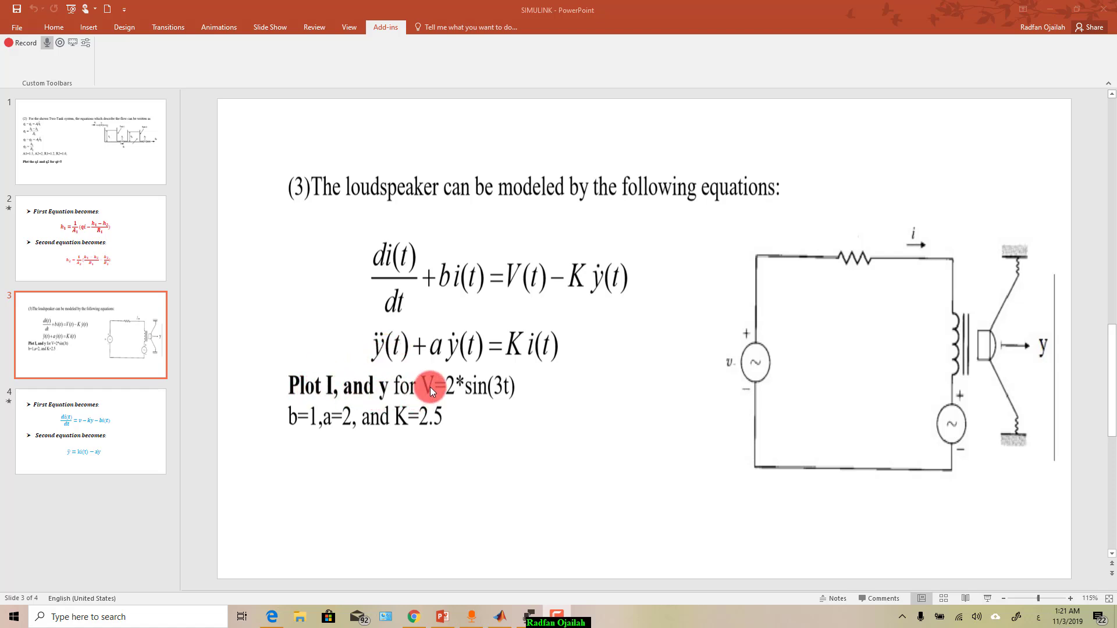
{"action": "mouse_move", "coordinate": [291, 429]}
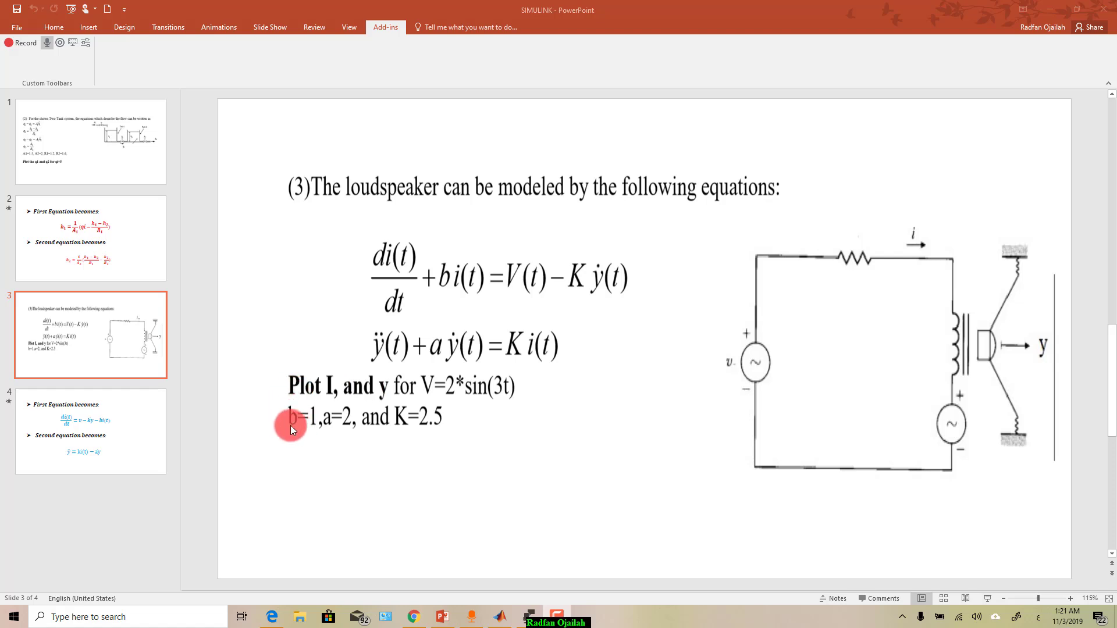
{"action": "mouse_move", "coordinate": [438, 454]}
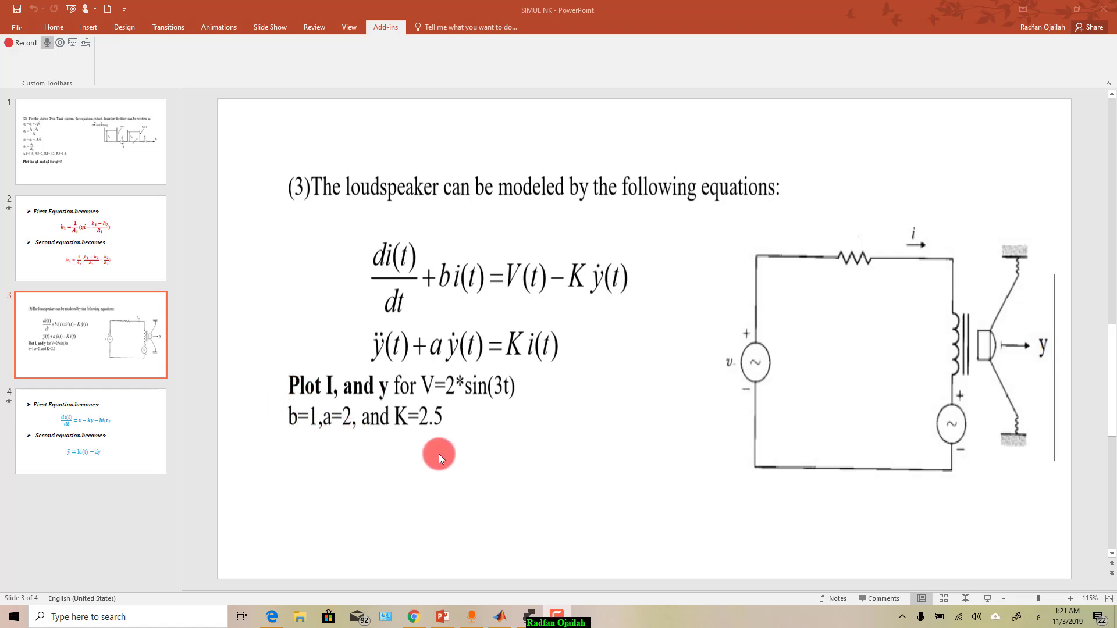
{"action": "mouse_move", "coordinate": [495, 362]}
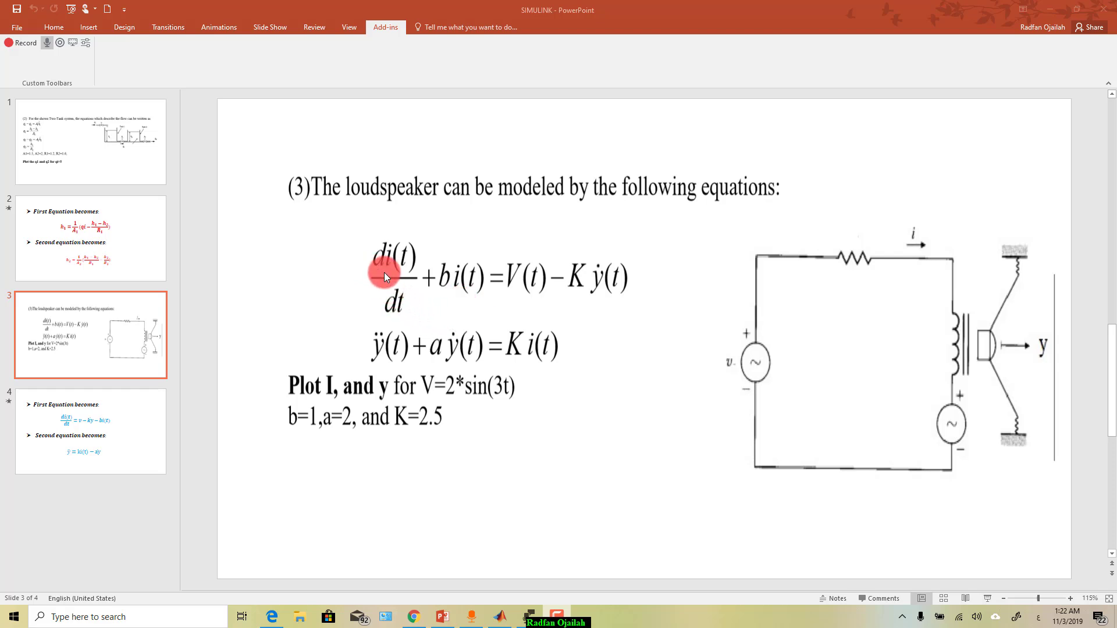
{"action": "mouse_move", "coordinate": [441, 305]}
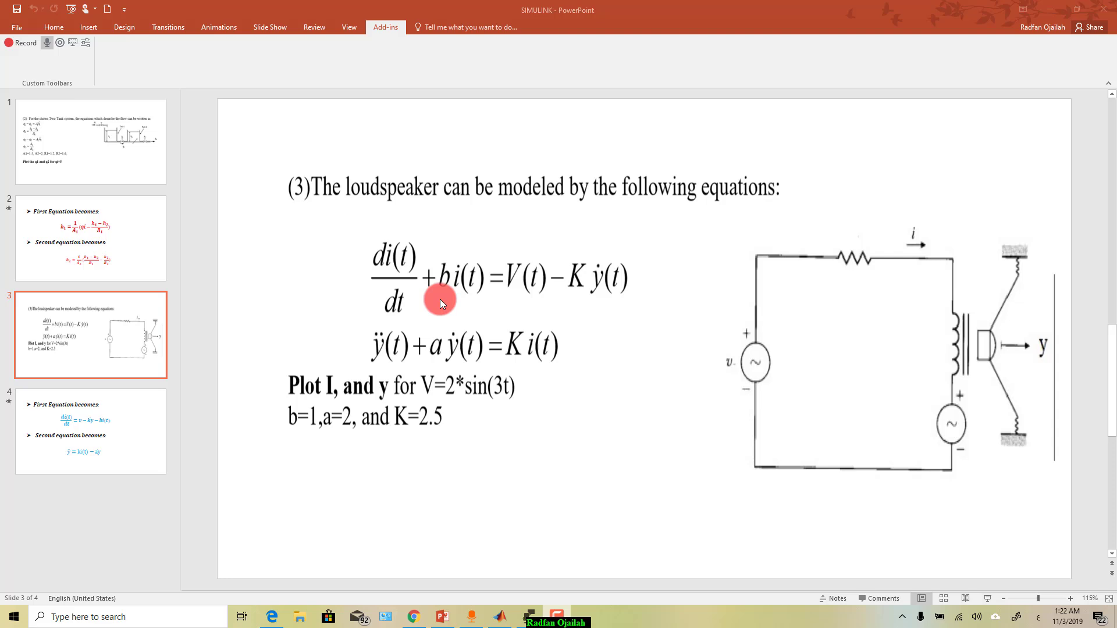
{"action": "mouse_move", "coordinate": [599, 321]}
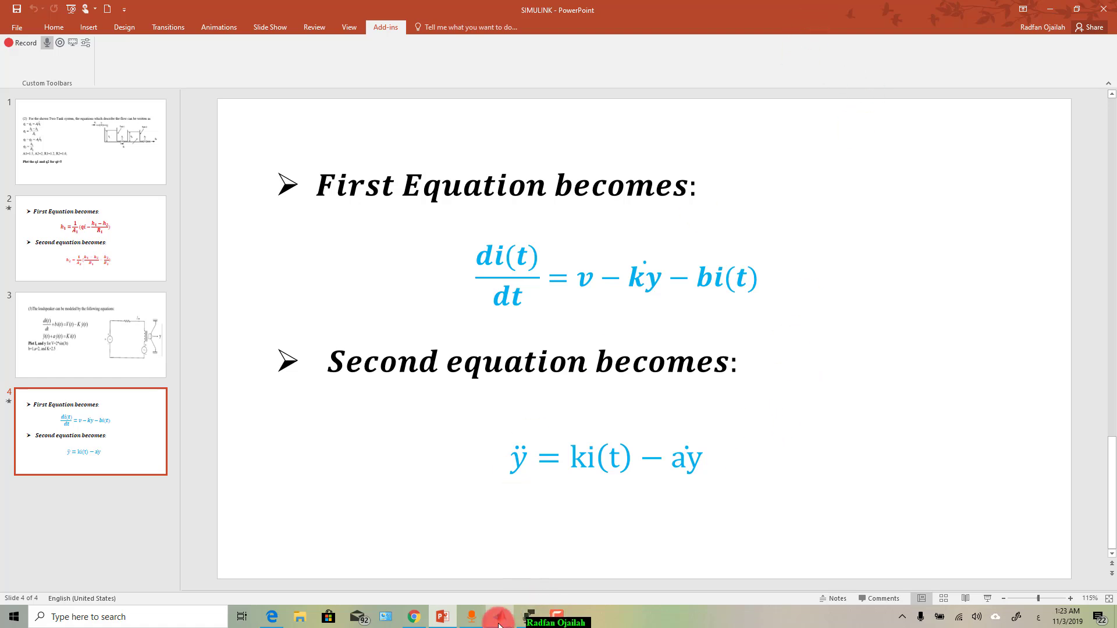
Step: Open the Simulink Library Browser and create a new blank model
{"action": "left_click", "coordinate": [498, 617]}
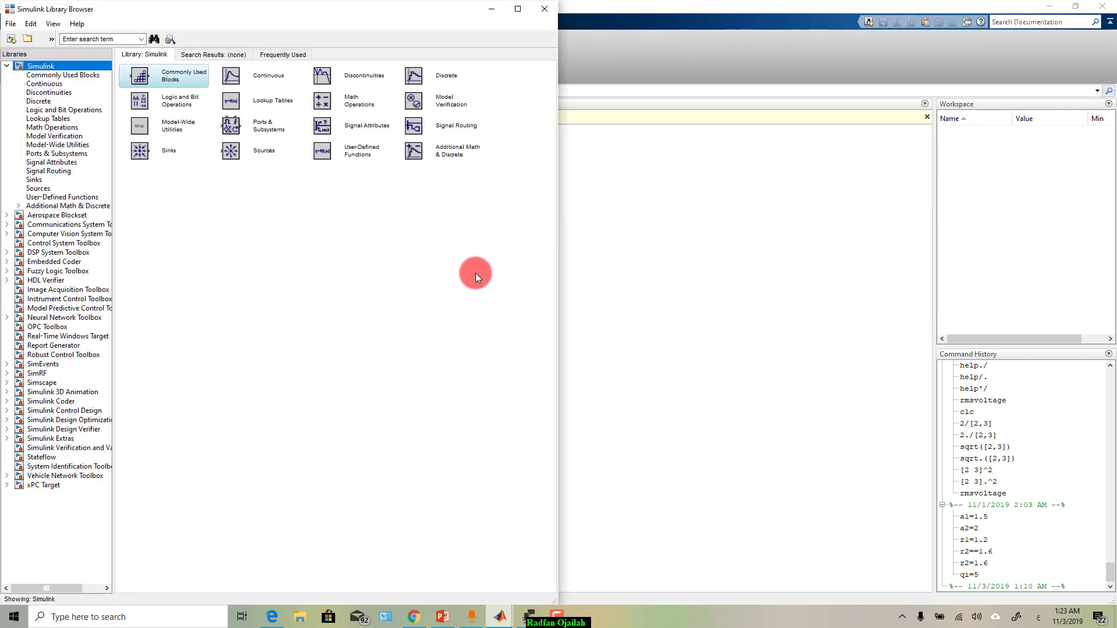
{"action": "mouse_move", "coordinate": [331, 219]}
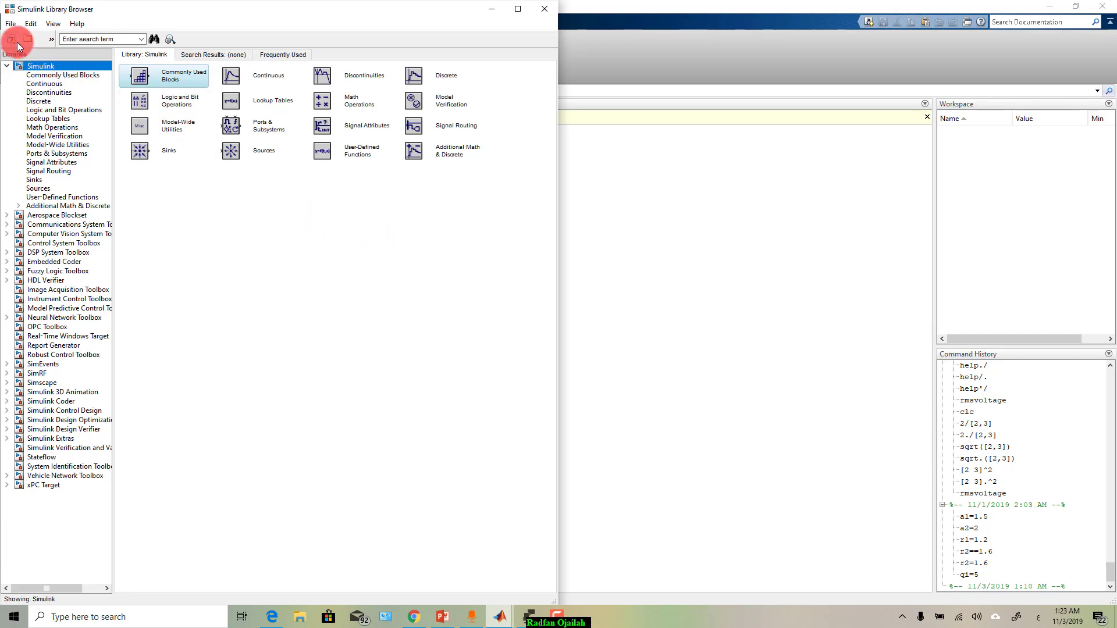
{"action": "left_click", "coordinate": [27, 38]}
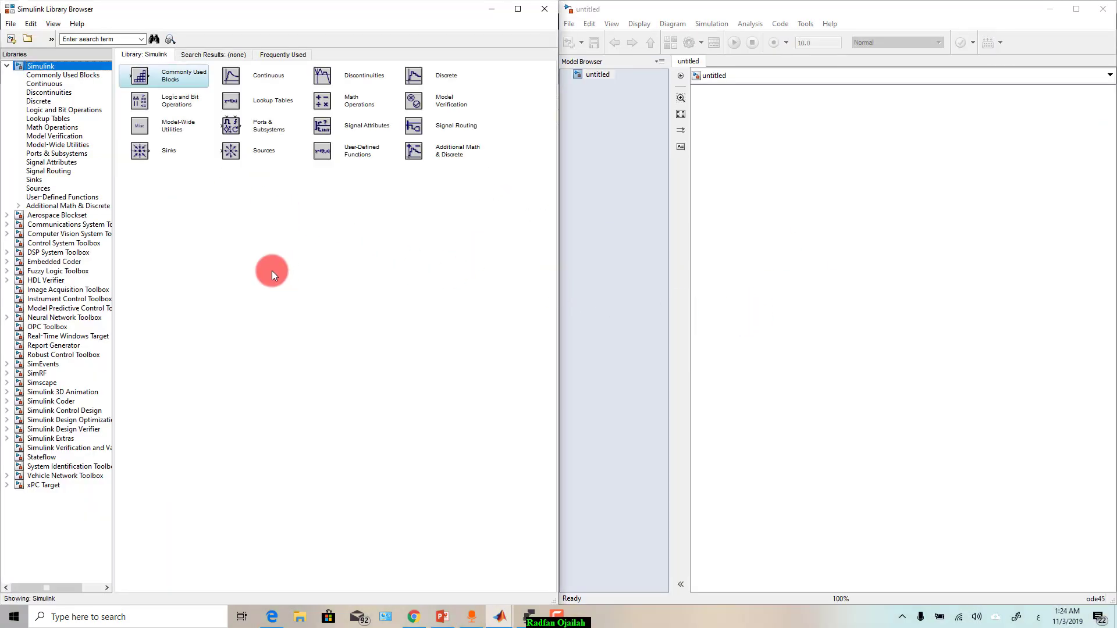
Step: Add Gain and Scope blocks from Commonly Used Blocks and a Sine Wave source below the Gain
{"action": "left_click", "coordinate": [63, 74]}
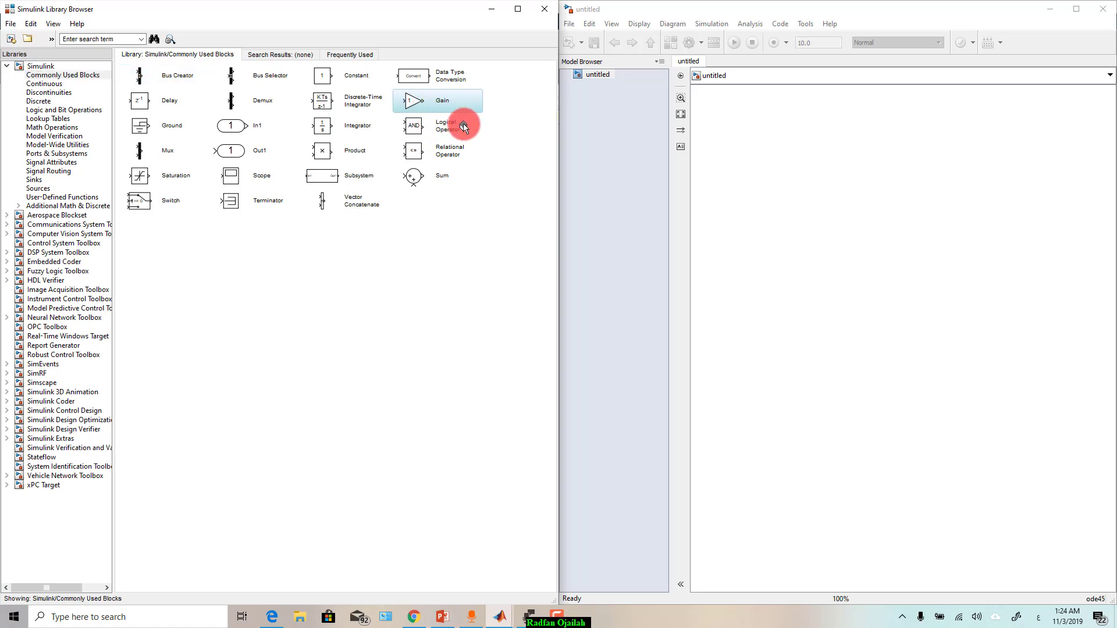
{"action": "left_click_drag", "start_coordinate": [438, 100], "coordinate": [781, 178]}
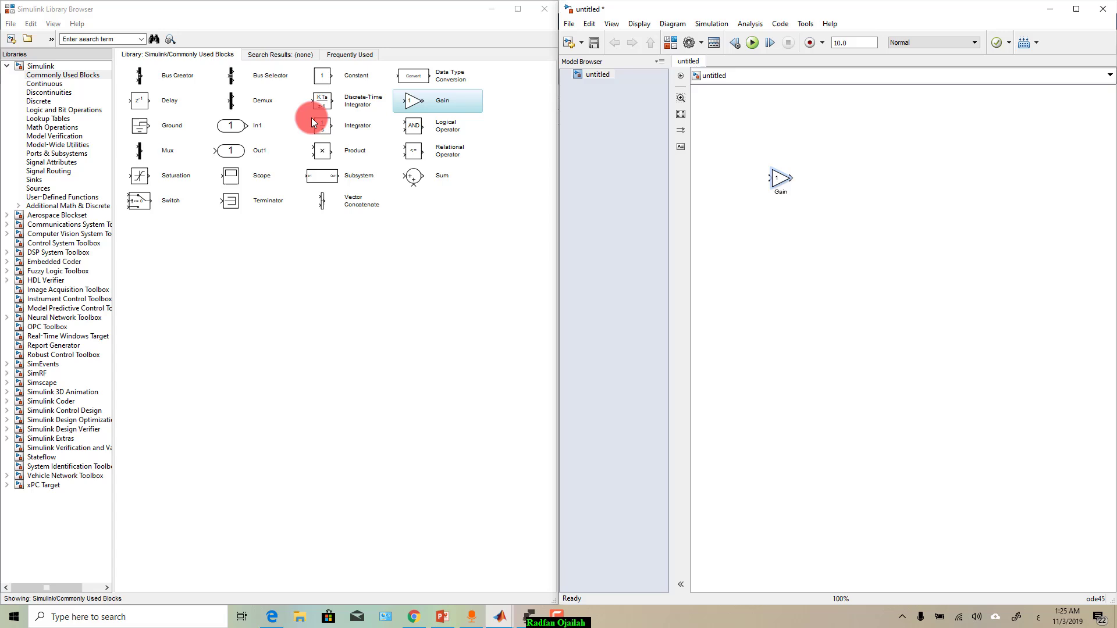
{"action": "left_click", "coordinate": [321, 121]}
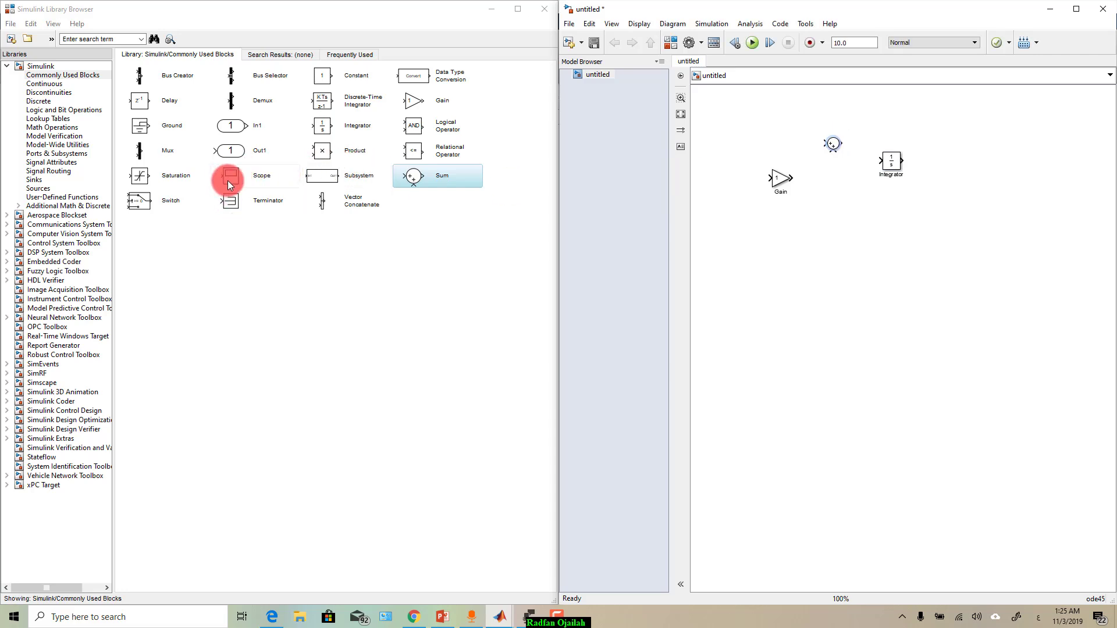
{"action": "left_click_drag", "start_coordinate": [261, 175], "coordinate": [981, 146]}
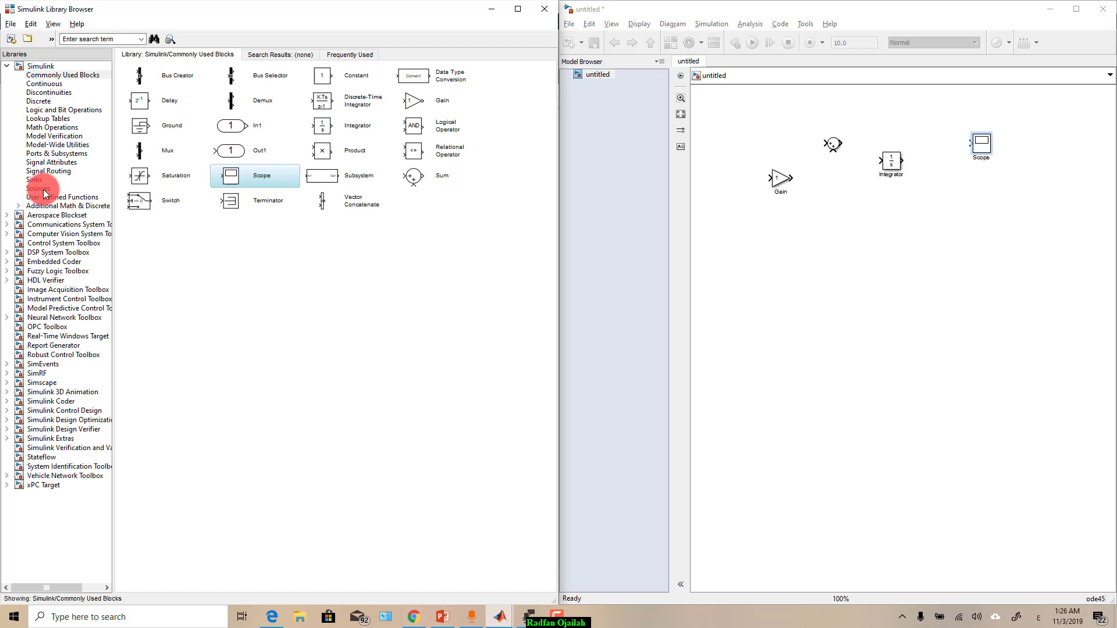
{"action": "left_click", "coordinate": [38, 188]}
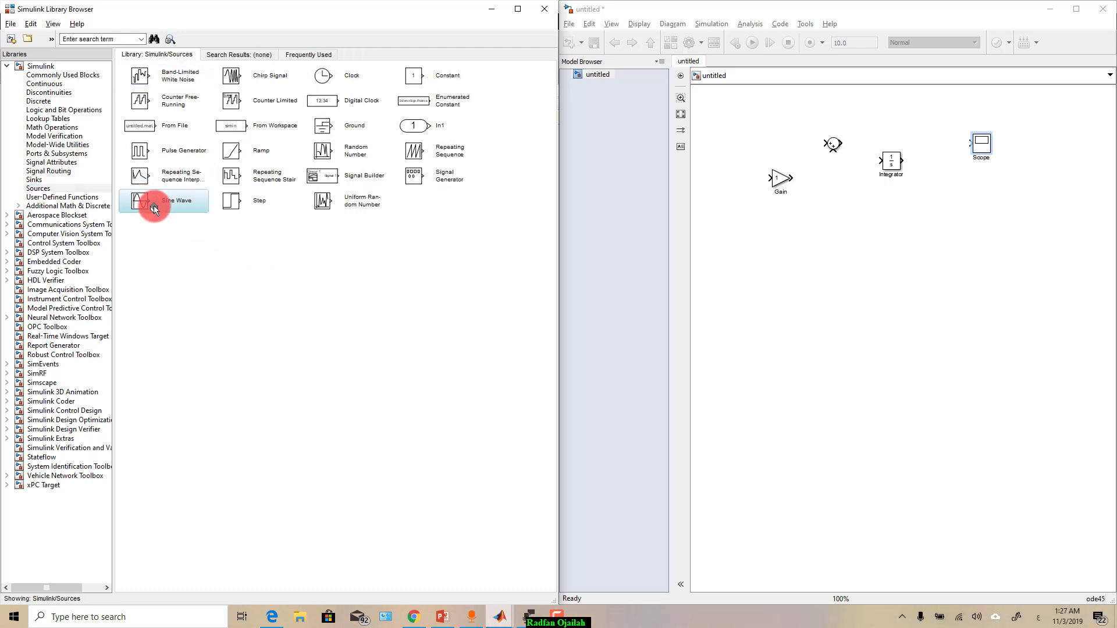
{"action": "left_click_drag", "start_coordinate": [153, 208], "coordinate": [806, 258]}
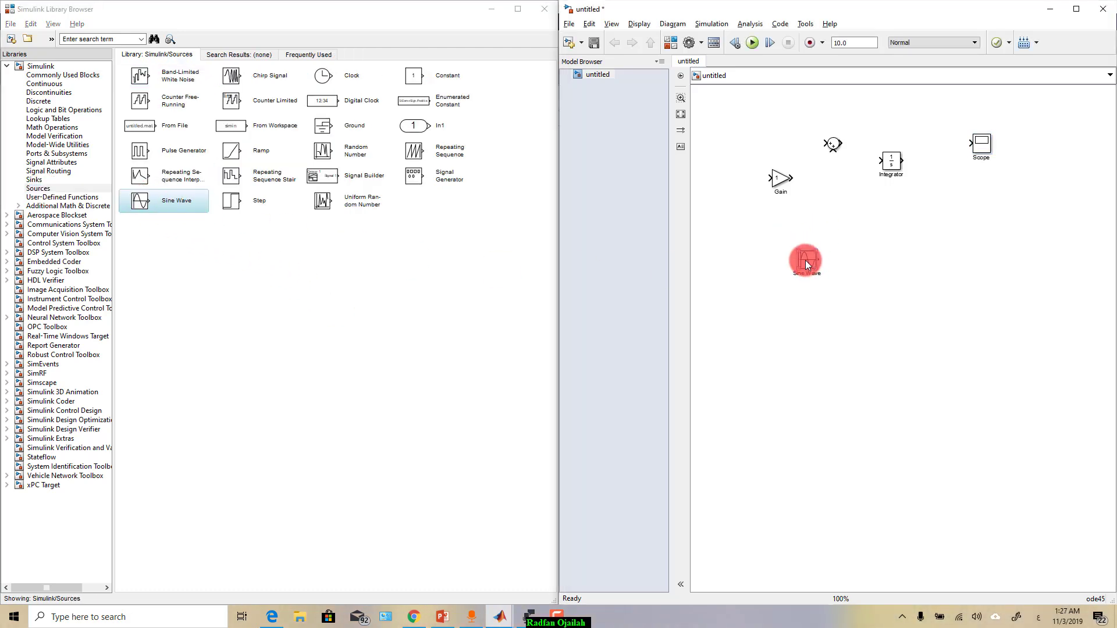
{"action": "left_click_drag", "start_coordinate": [805, 259], "coordinate": [805, 221]}
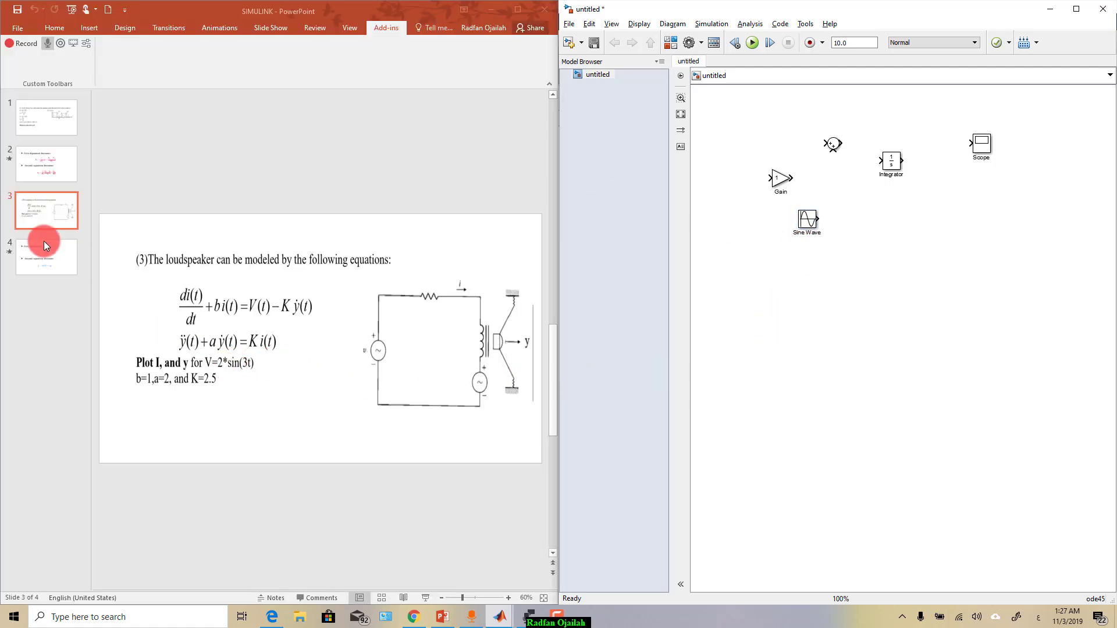
Step: Move the Sum block beside the Integrator and change its signs to give three inputs
{"action": "left_click", "coordinate": [45, 256]}
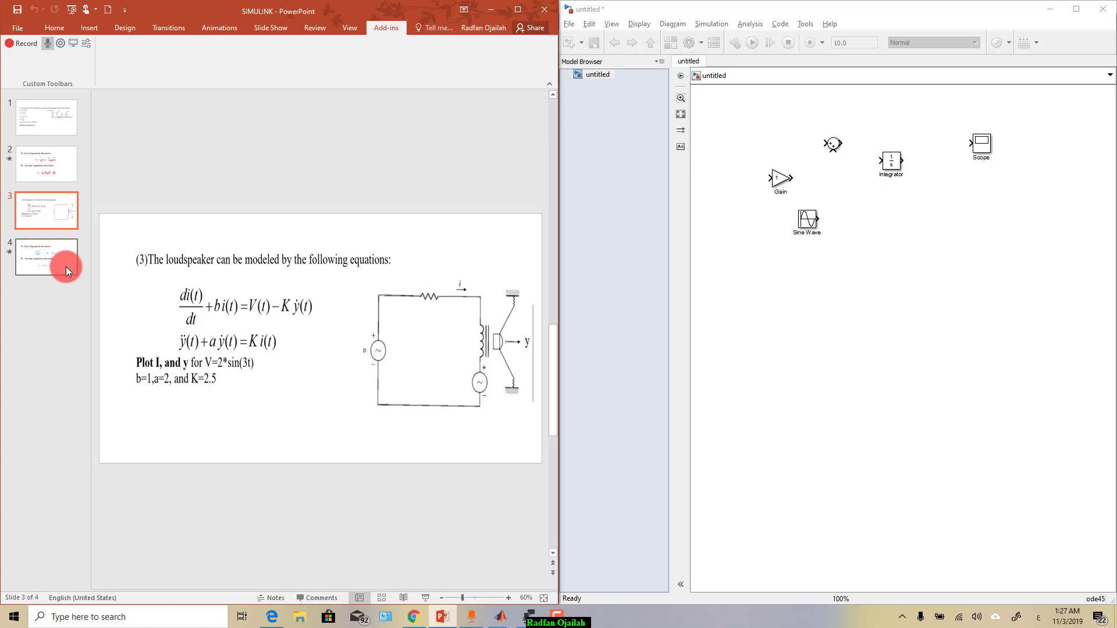
{"action": "left_click", "coordinate": [47, 258]}
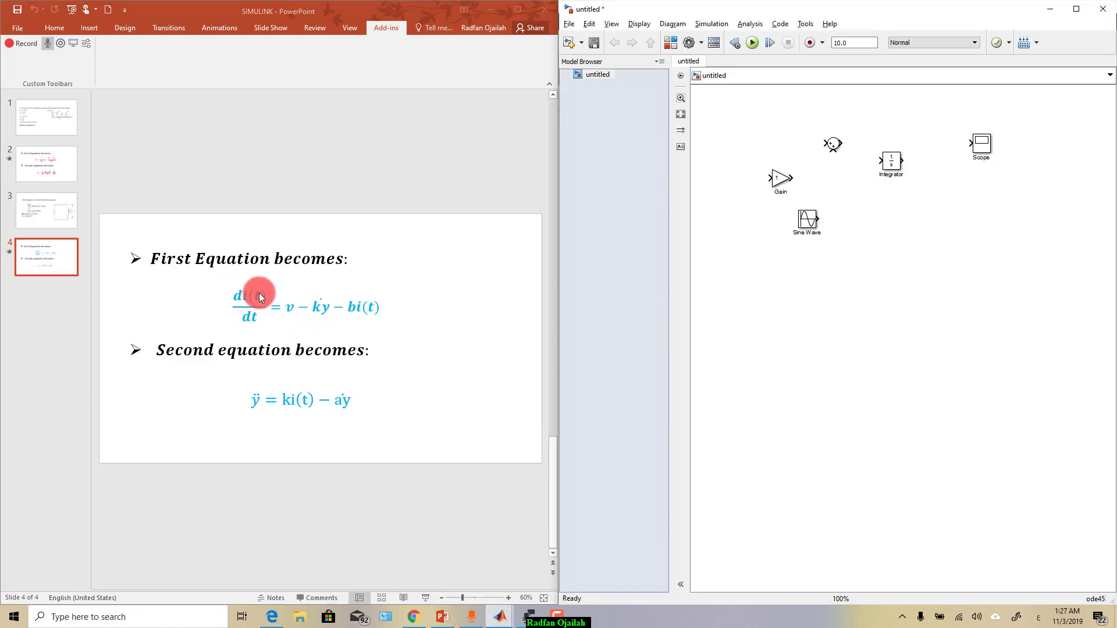
{"action": "left_click_drag", "start_coordinate": [891, 158], "coordinate": [903, 246]}
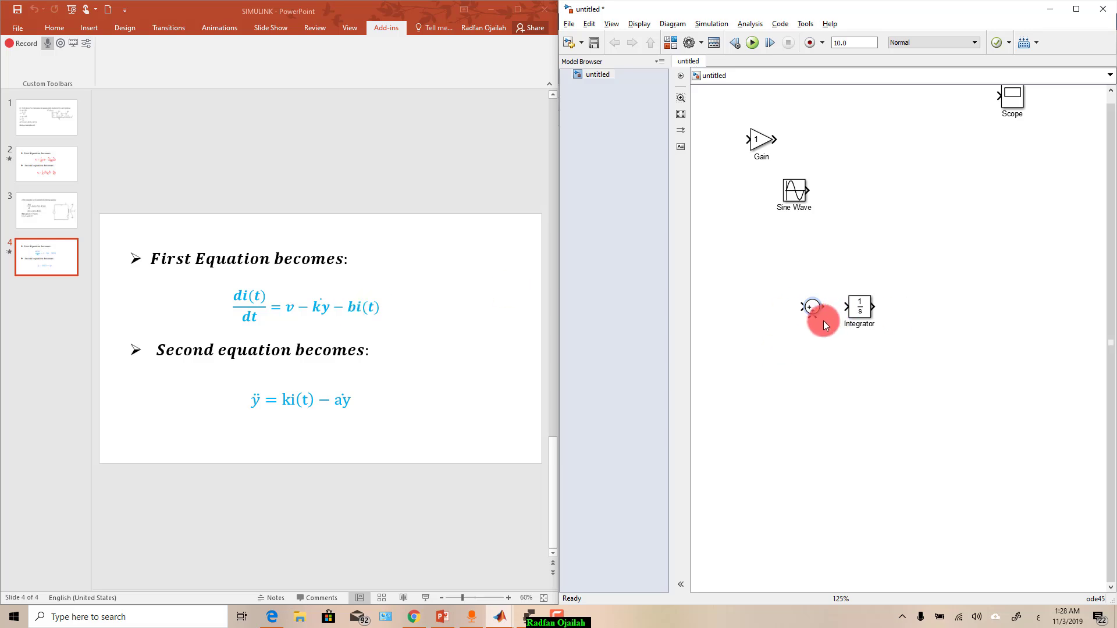
{"action": "double_click", "coordinate": [810, 308]}
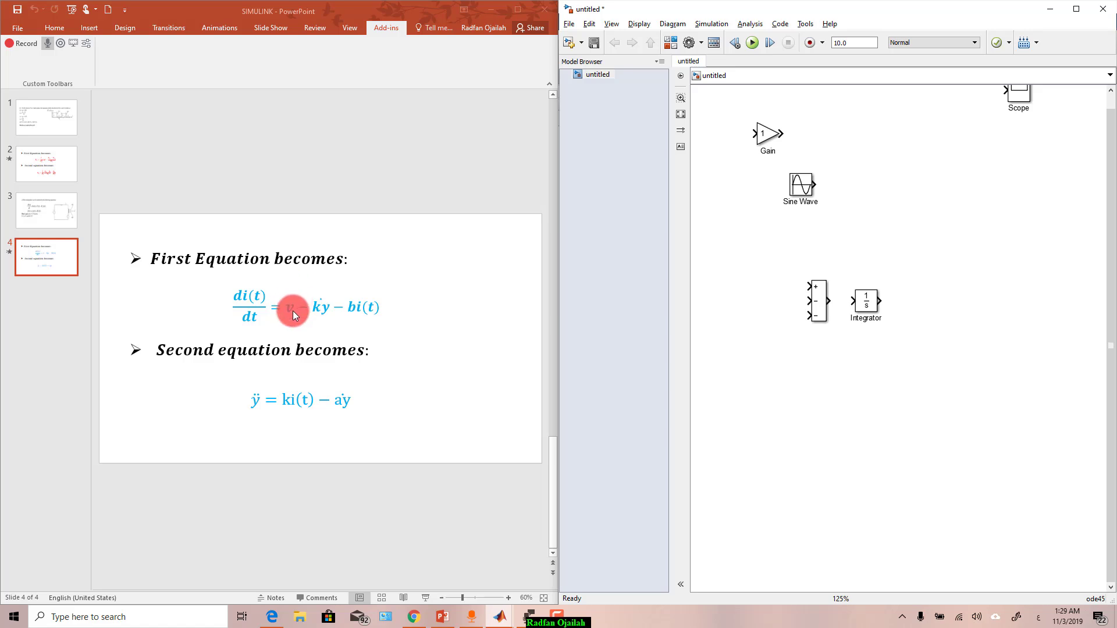
Step: Place a Sine Wave source left of the Sum block, wired to its first input
{"action": "left_click_drag", "start_coordinate": [800, 187], "coordinate": [768, 239]}
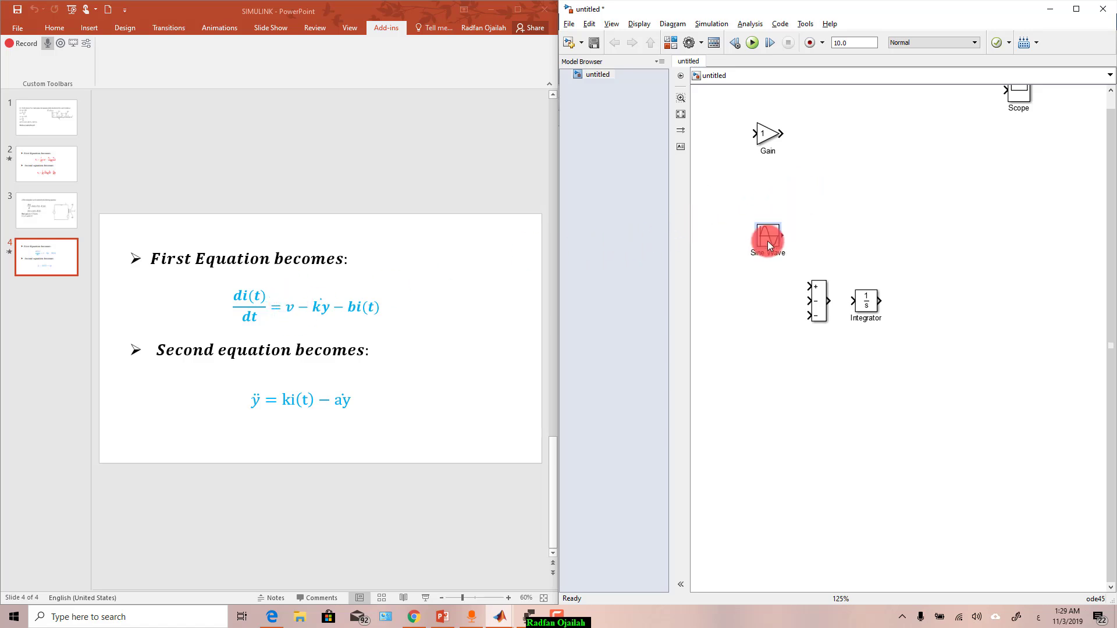
{"action": "left_click_drag", "start_coordinate": [768, 239], "coordinate": [741, 288]}
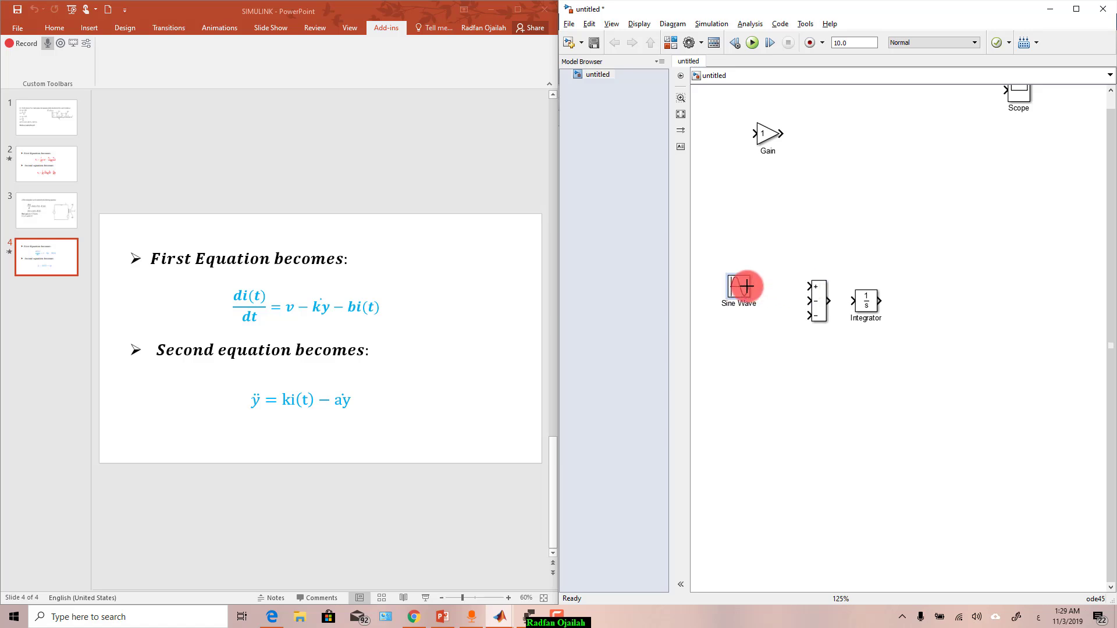
{"action": "left_click", "coordinate": [740, 286]}
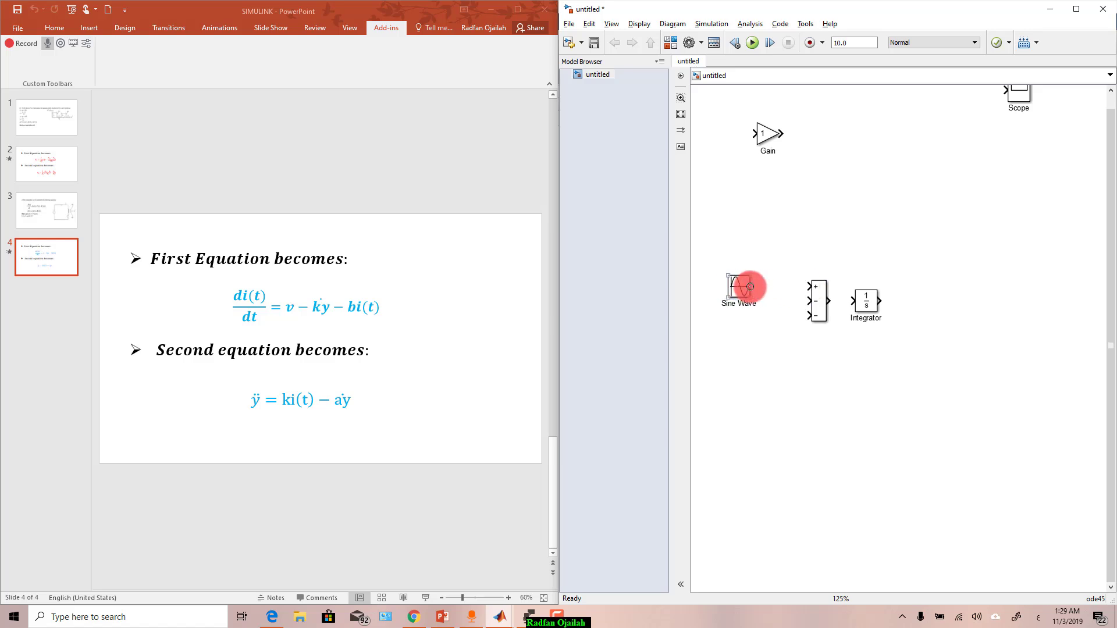
{"action": "left_click_drag", "start_coordinate": [754, 287], "coordinate": [807, 287]}
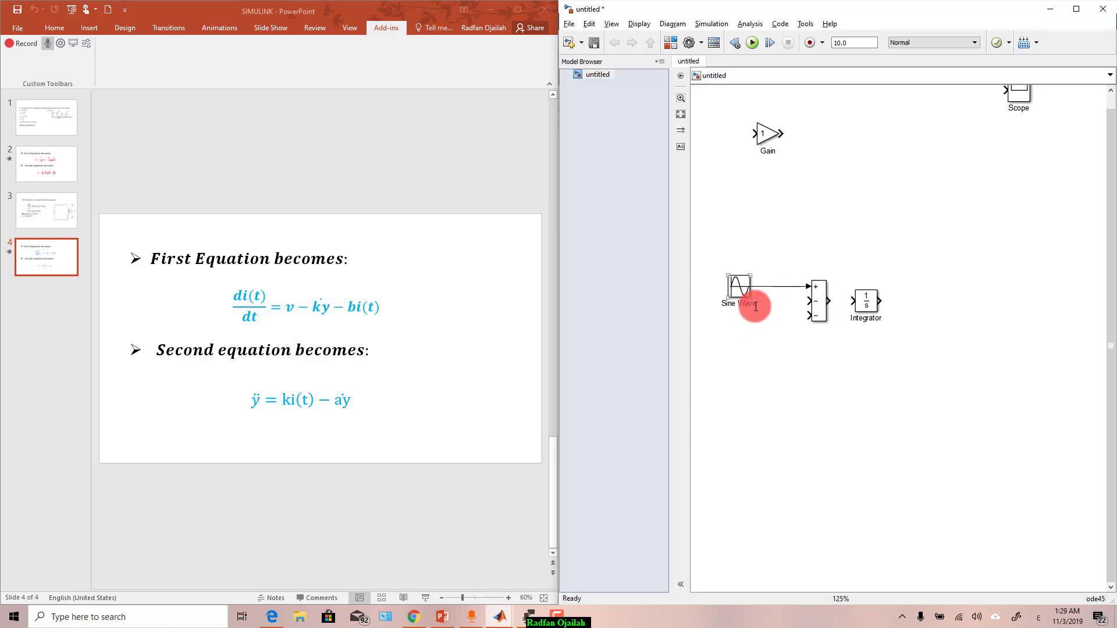
Step: Give the Sine Wave source amplitude 2 and frequency 3 rad/s
{"action": "double_click", "coordinate": [740, 291]}
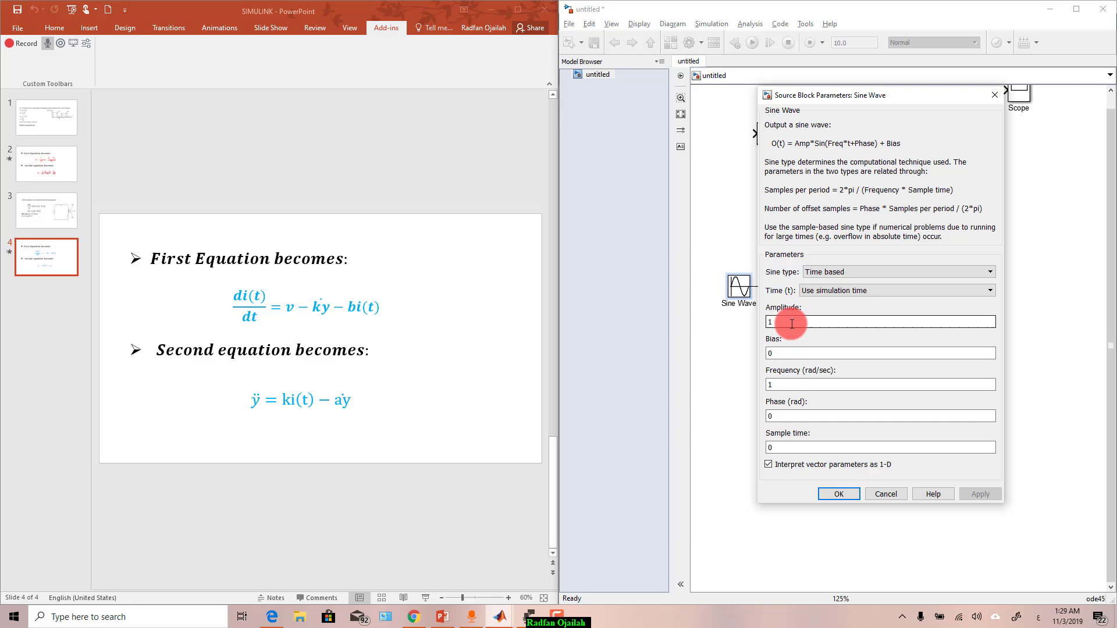
{"action": "left_click", "coordinate": [46, 210]}
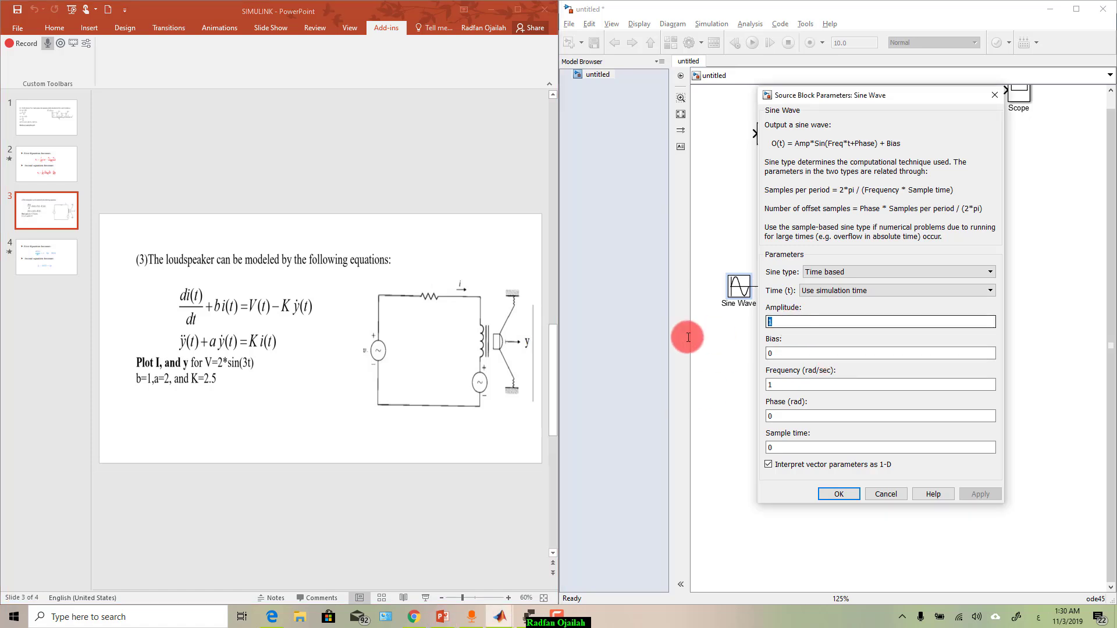
{"action": "type", "text": "2"}
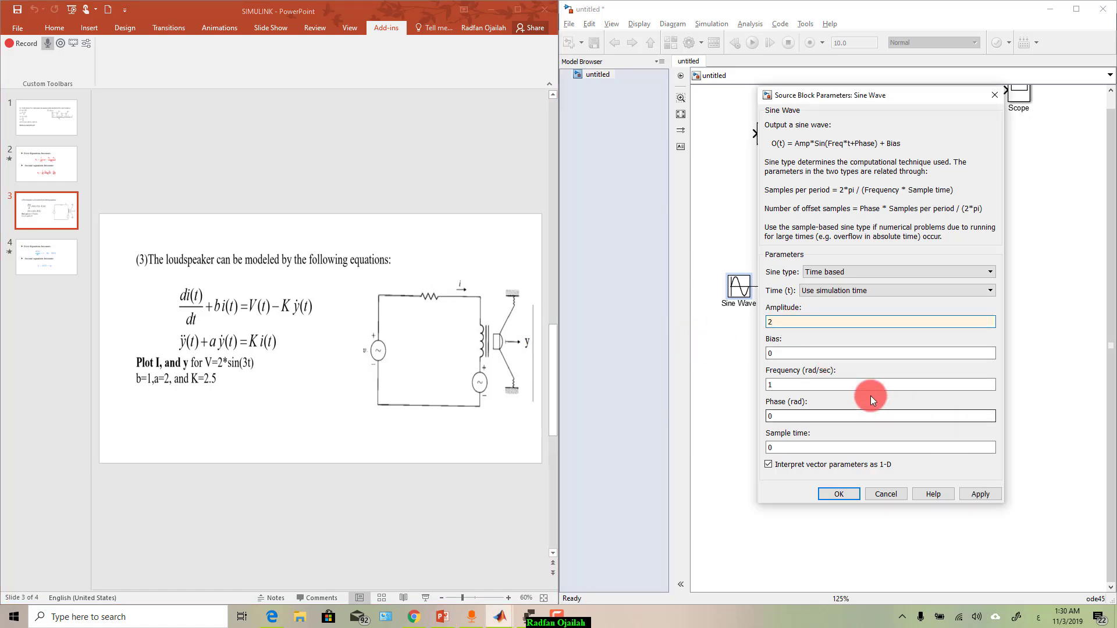
{"action": "left_click", "coordinate": [880, 384]}
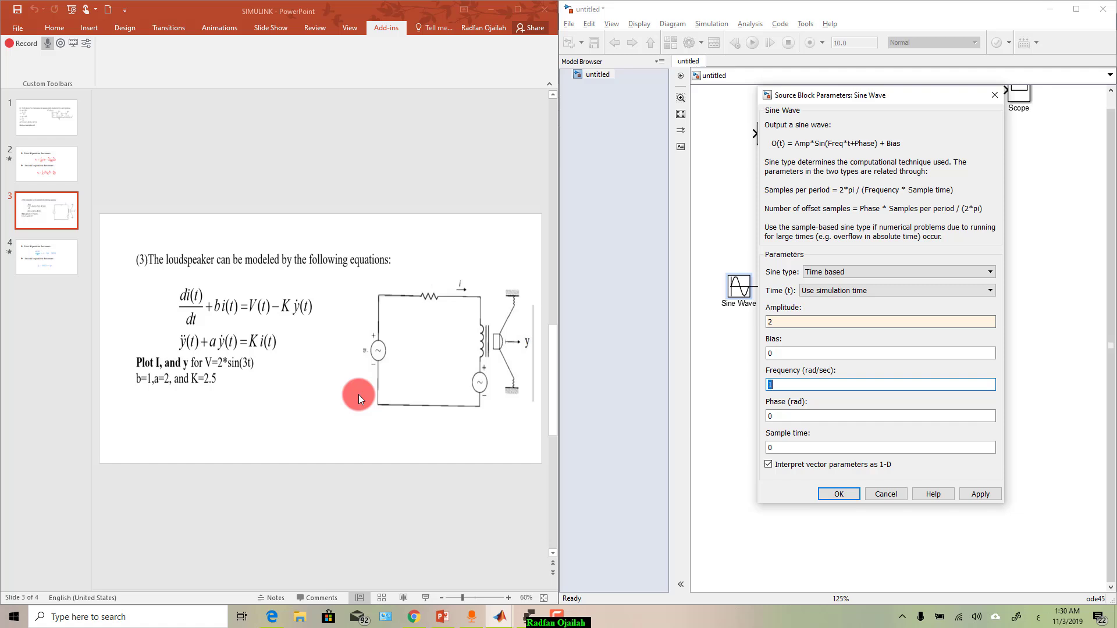
{"action": "type", "text": "3"}
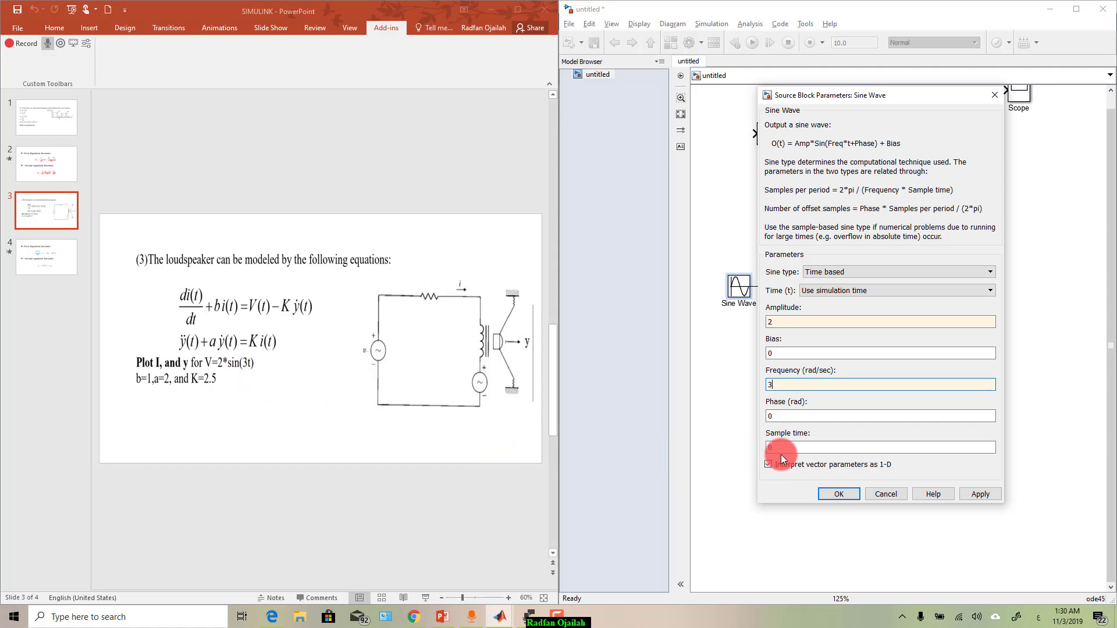
{"action": "left_click", "coordinate": [837, 494]}
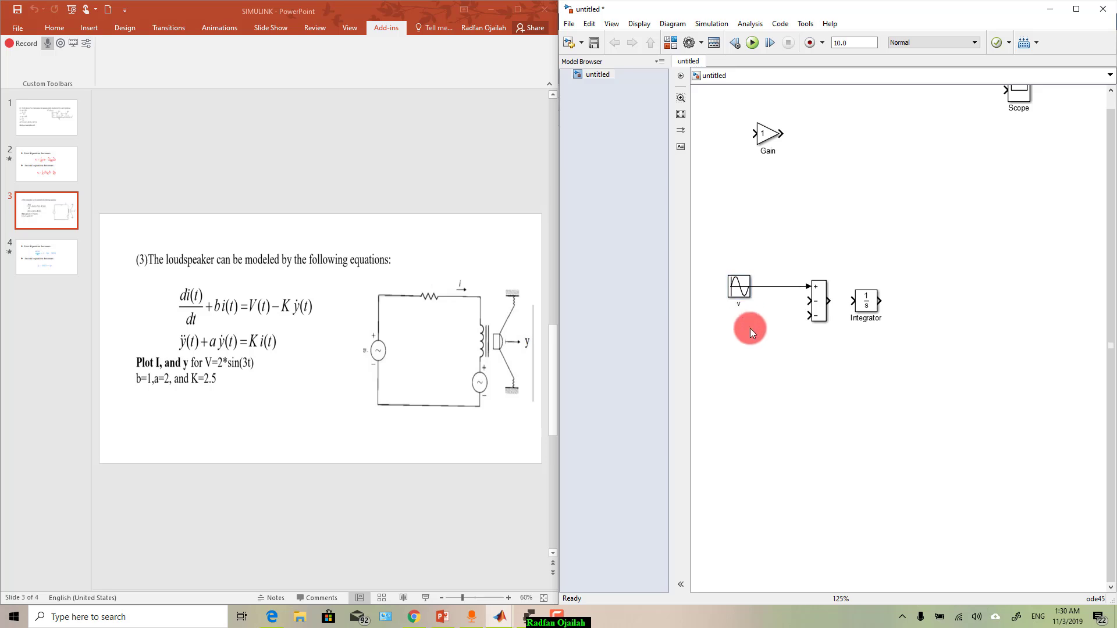
Step: Move the Gain block below the Sum block, checking the equations and parameter slides
{"action": "left_click", "coordinate": [45, 257]}
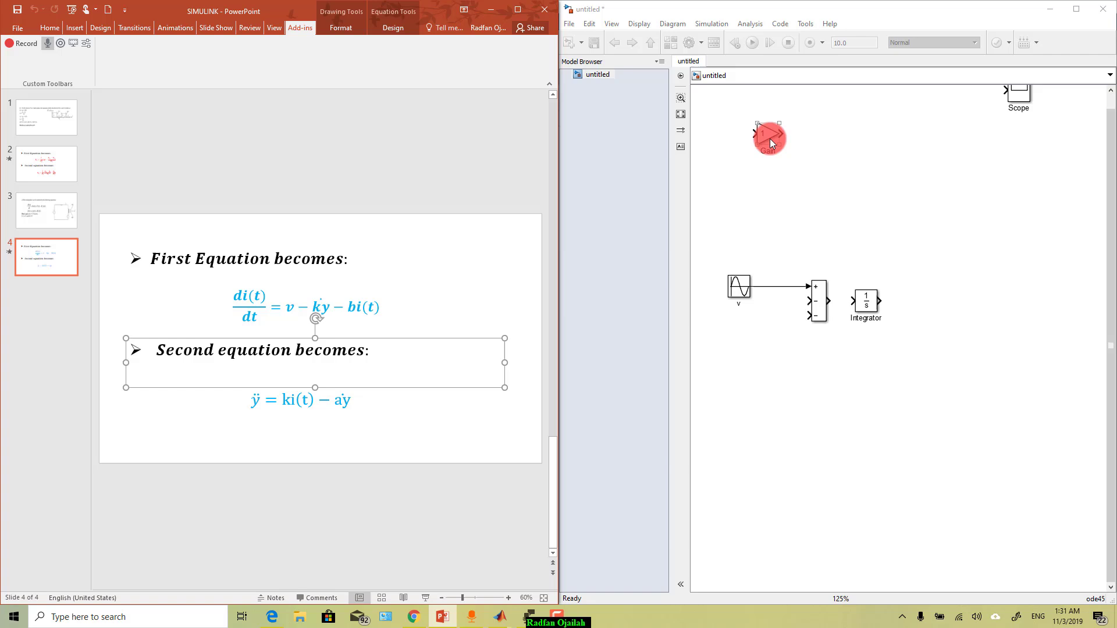
{"action": "left_click_drag", "start_coordinate": [769, 137], "coordinate": [822, 367]}
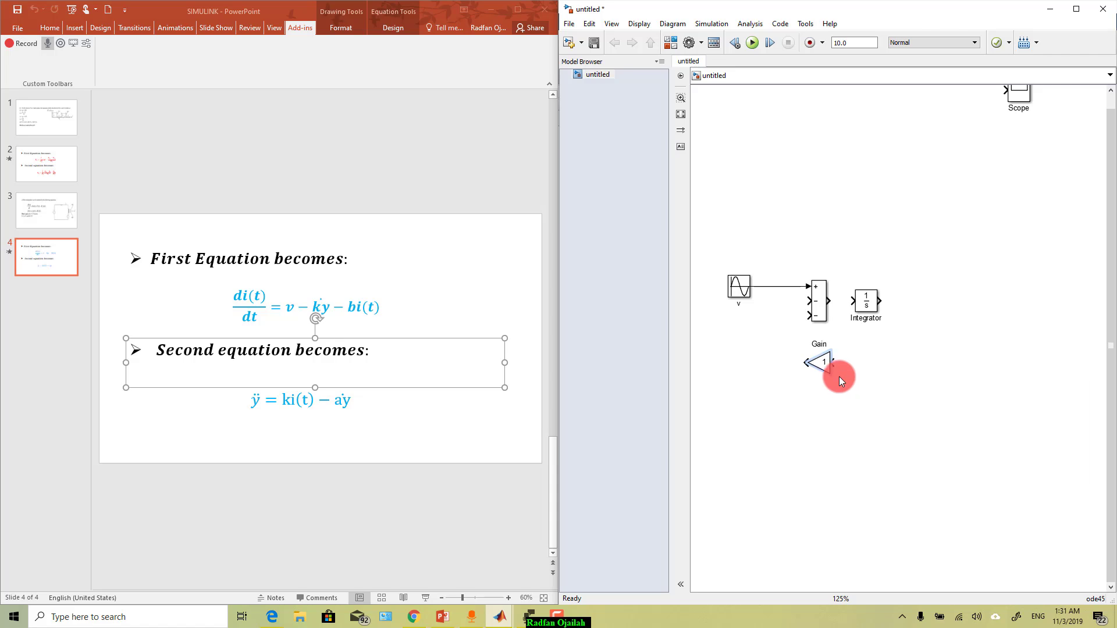
{"action": "left_click", "coordinate": [45, 210]}
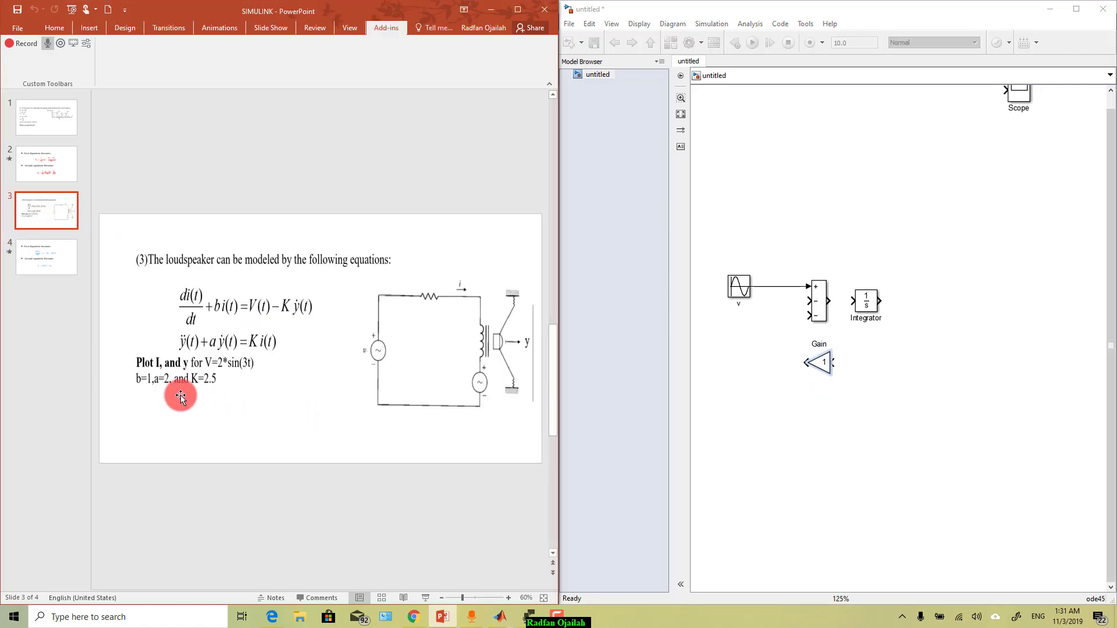
Step: Set the gain to 2.5 and wire its output into the Sum block's lowest input
{"action": "left_click", "coordinate": [819, 366]}
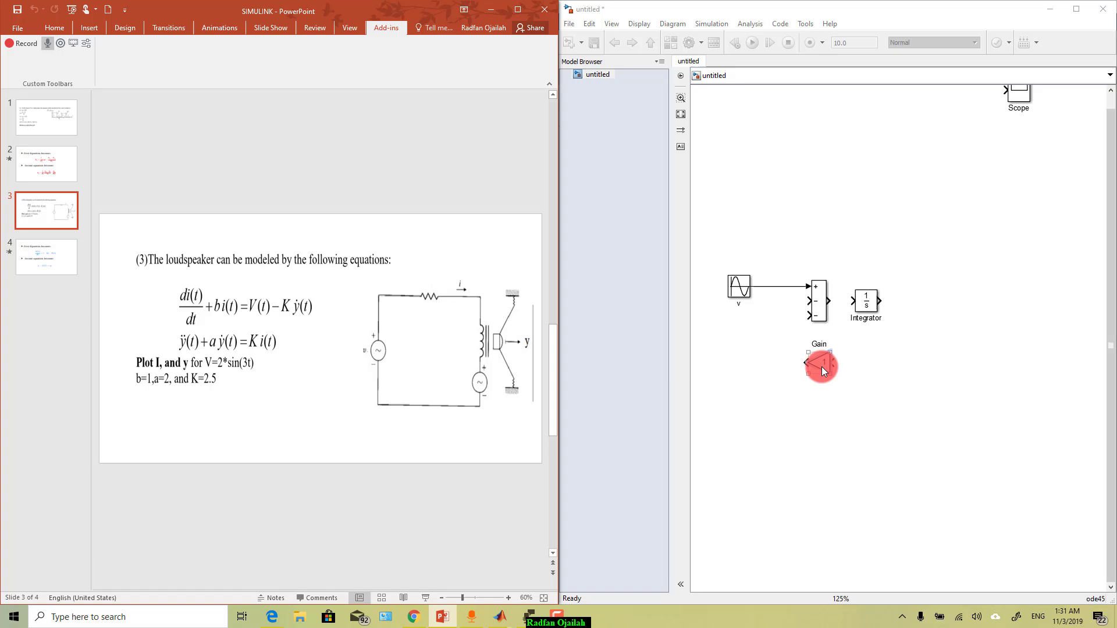
{"action": "double_click", "coordinate": [821, 363]}
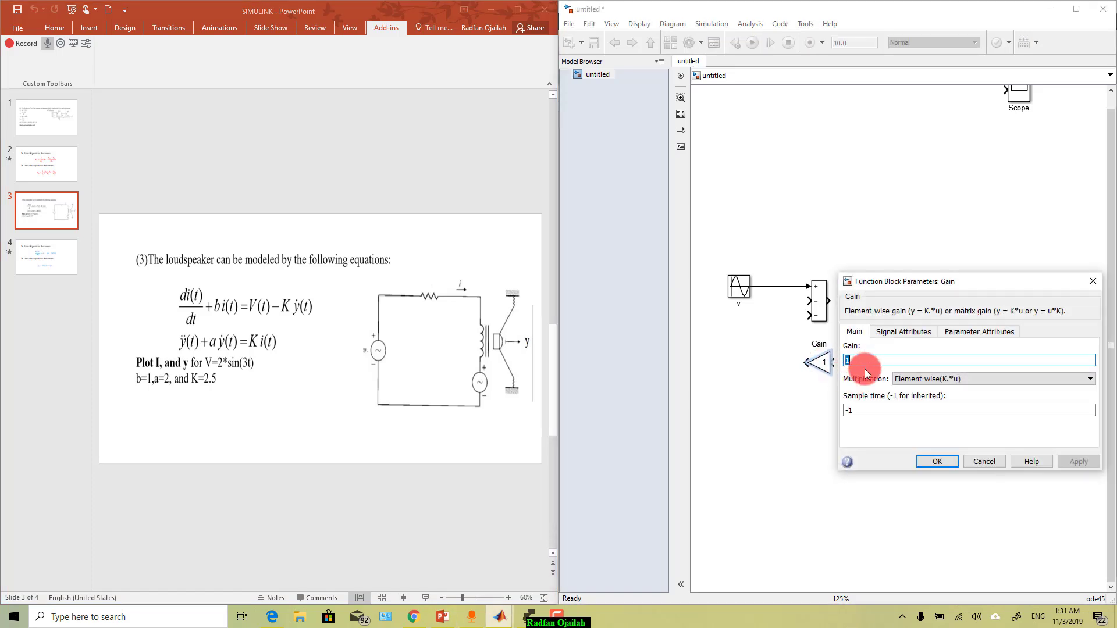
{"action": "type", "text": "2.5"}
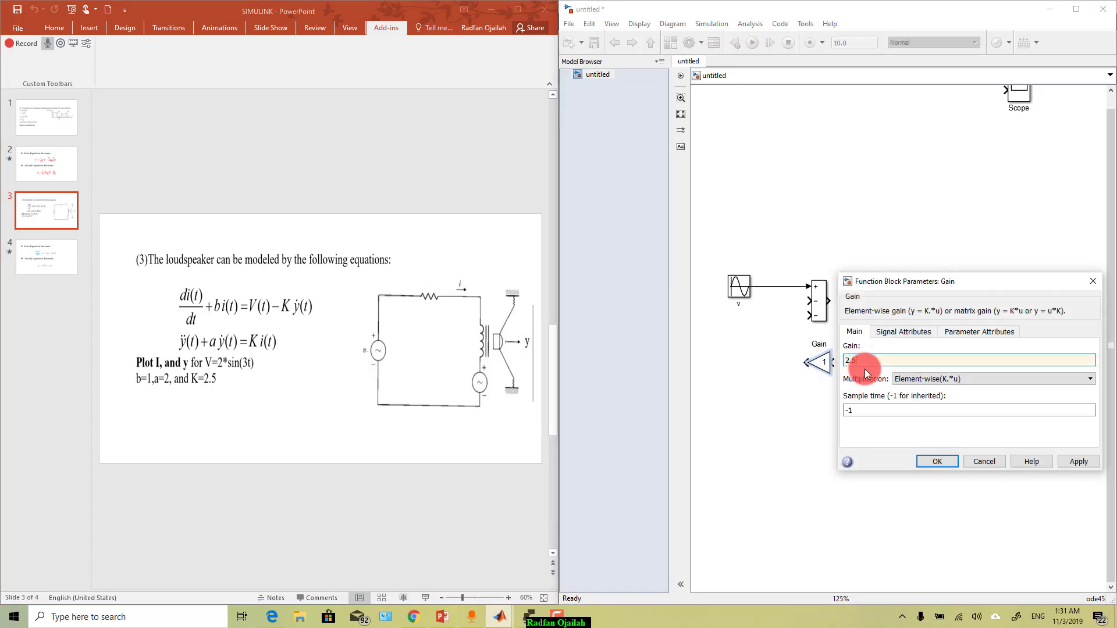
{"action": "left_click", "coordinate": [936, 461]}
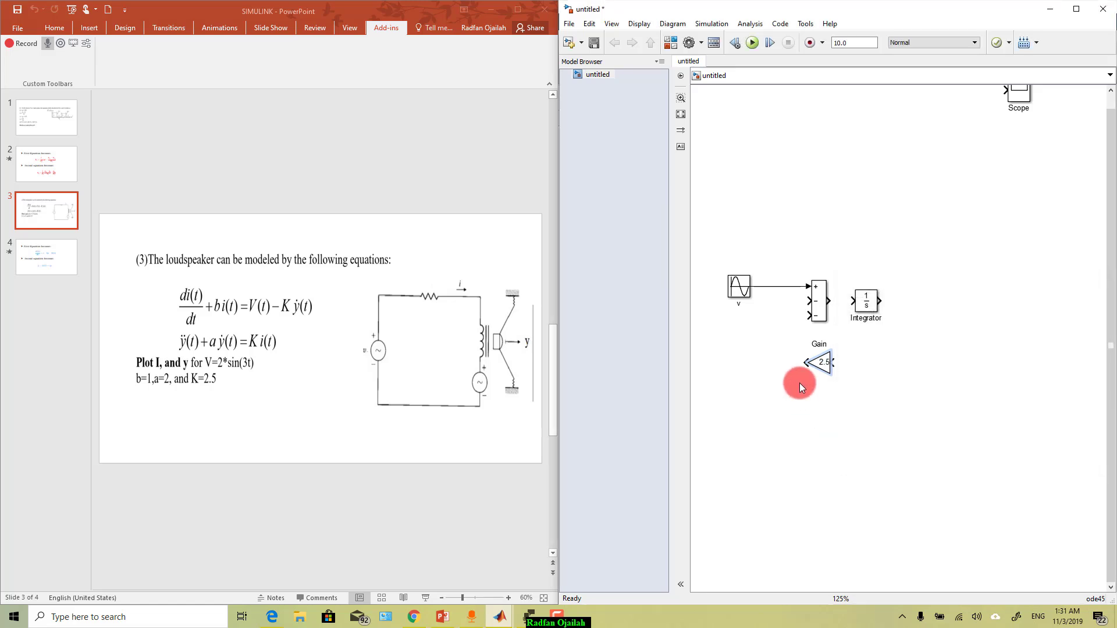
{"action": "left_click_drag", "start_coordinate": [799, 362], "coordinate": [817, 343]}
{"action": "type", "text": "k"}
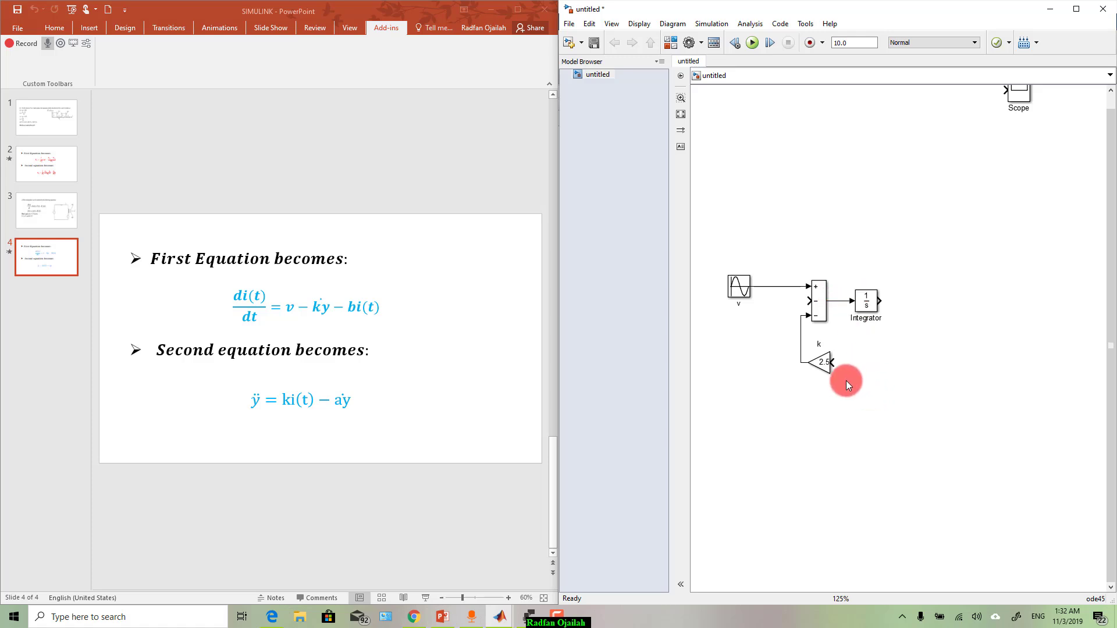
{"action": "mouse_move", "coordinate": [370, 340]}
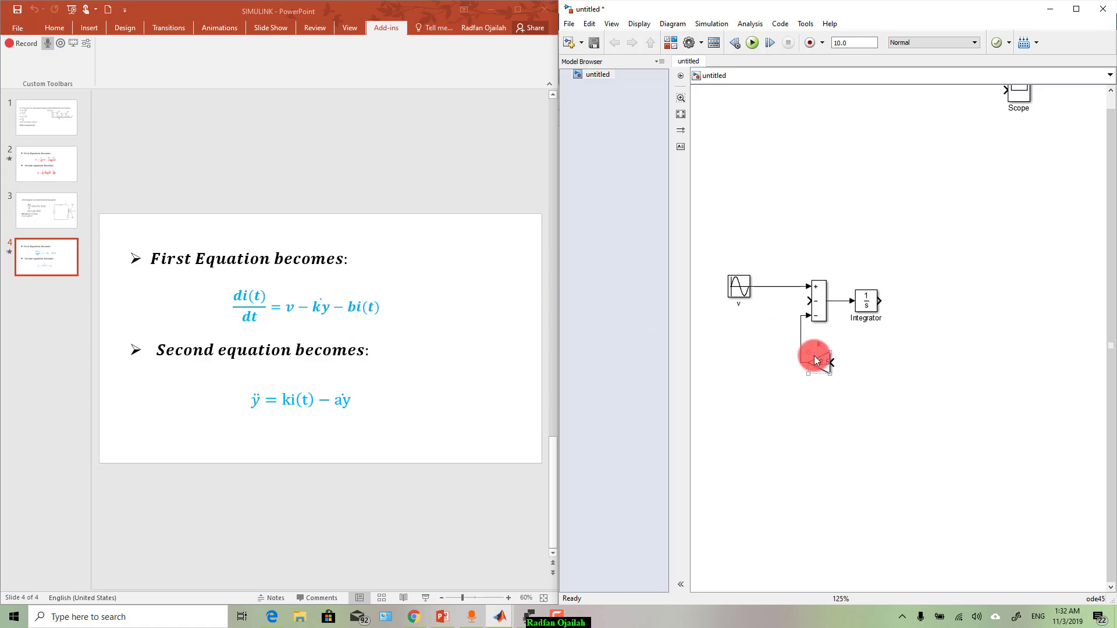
Step: Copy gain k below itself as gain b and replace its gain value
{"action": "left_click_drag", "start_coordinate": [816, 360], "coordinate": [815, 403]}
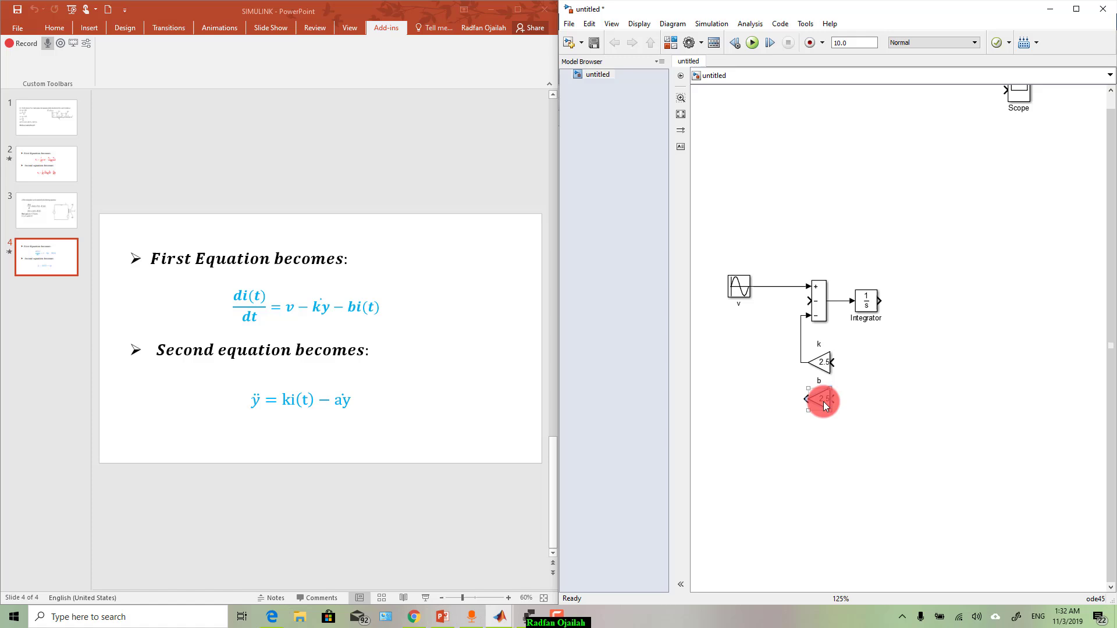
{"action": "double_click", "coordinate": [821, 399]}
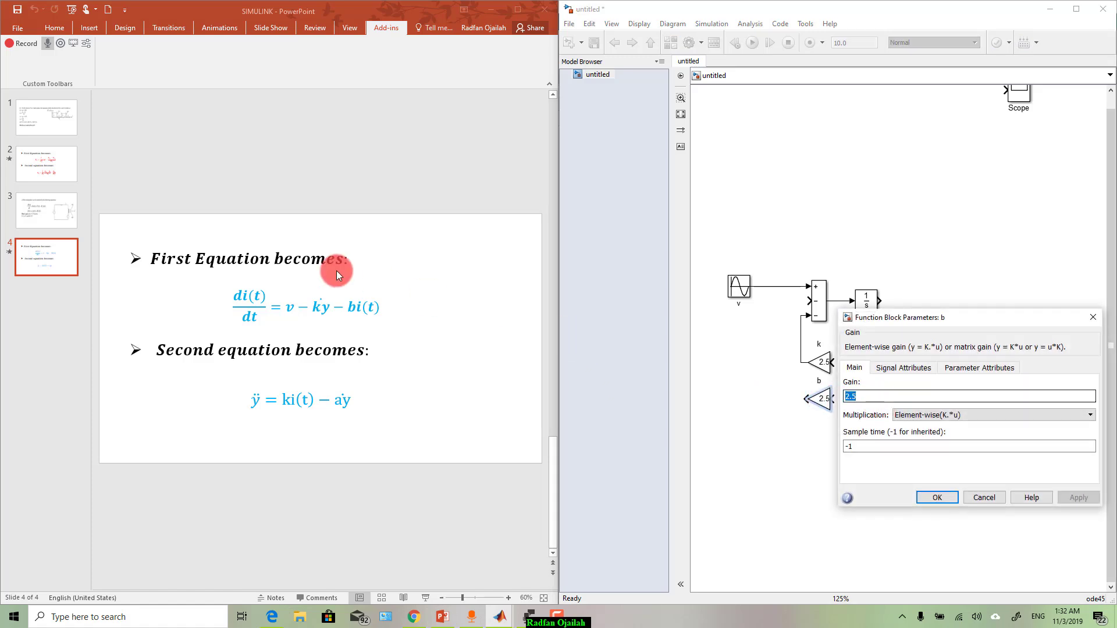
{"action": "left_click", "coordinate": [47, 211]}
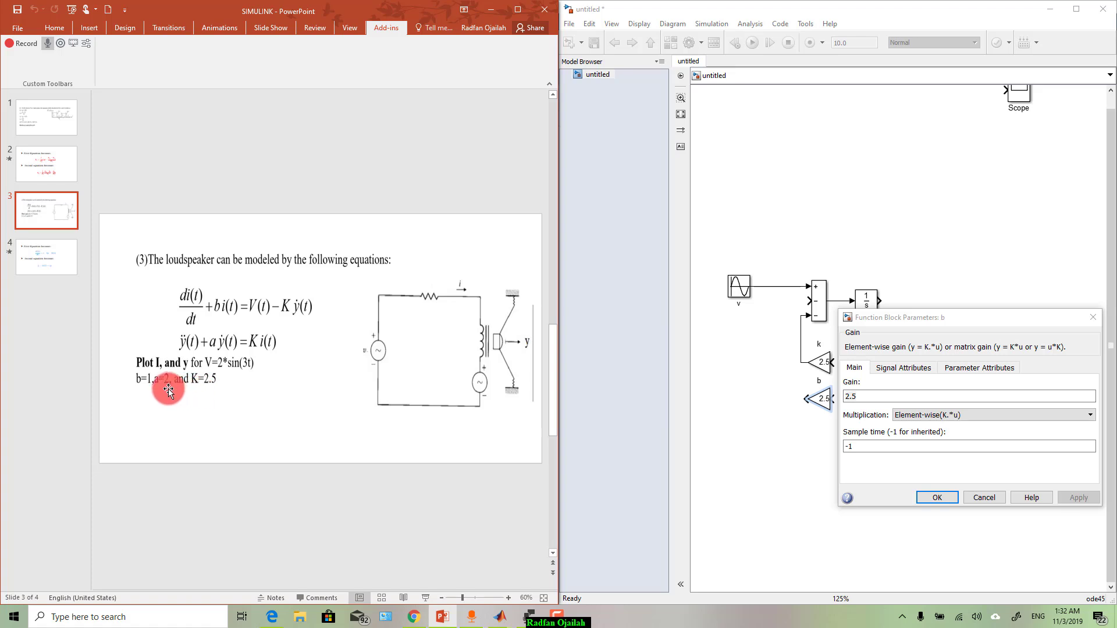
{"action": "triple_click", "coordinate": [968, 396]}
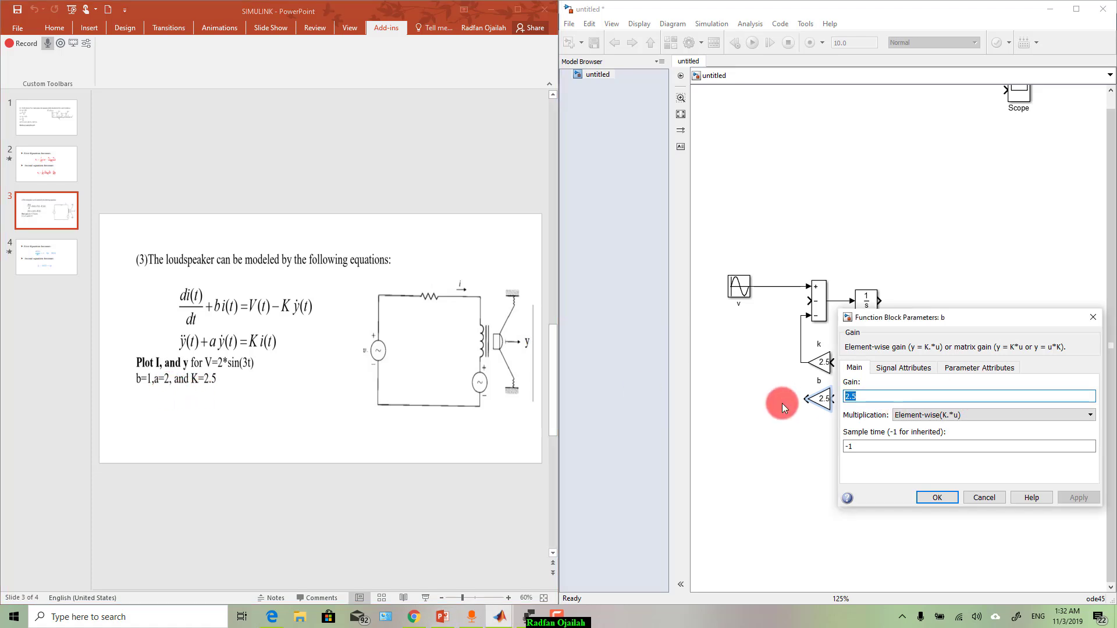
{"action": "left_click", "coordinate": [936, 497]}
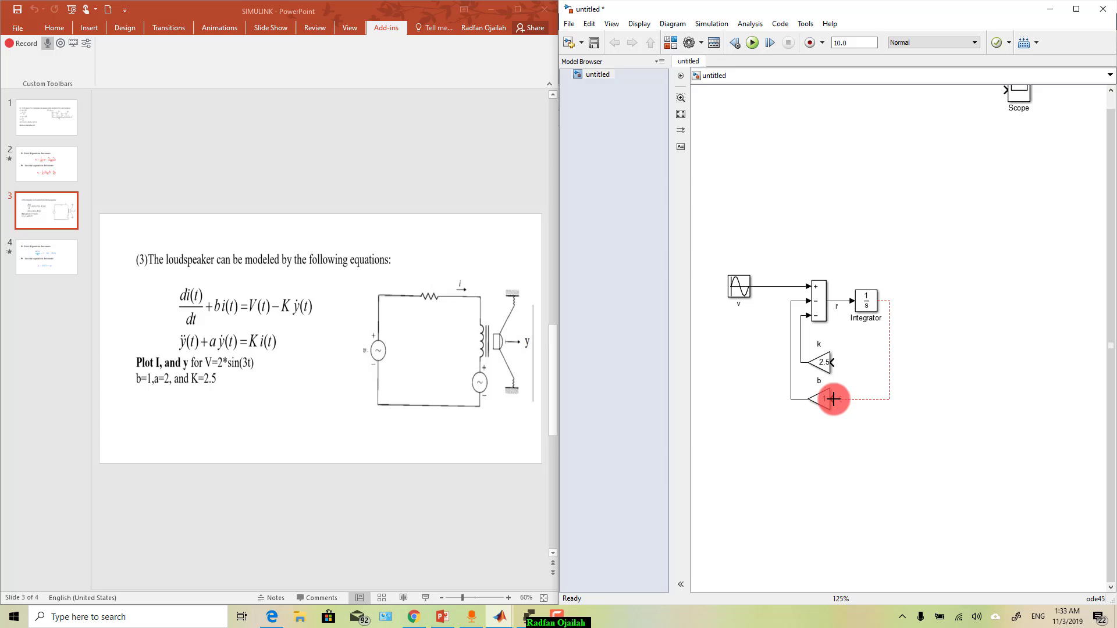
Step: Loop the Integrator output back into gain b's input
{"action": "left_click_drag", "start_coordinate": [834, 399], "coordinate": [866, 299]}
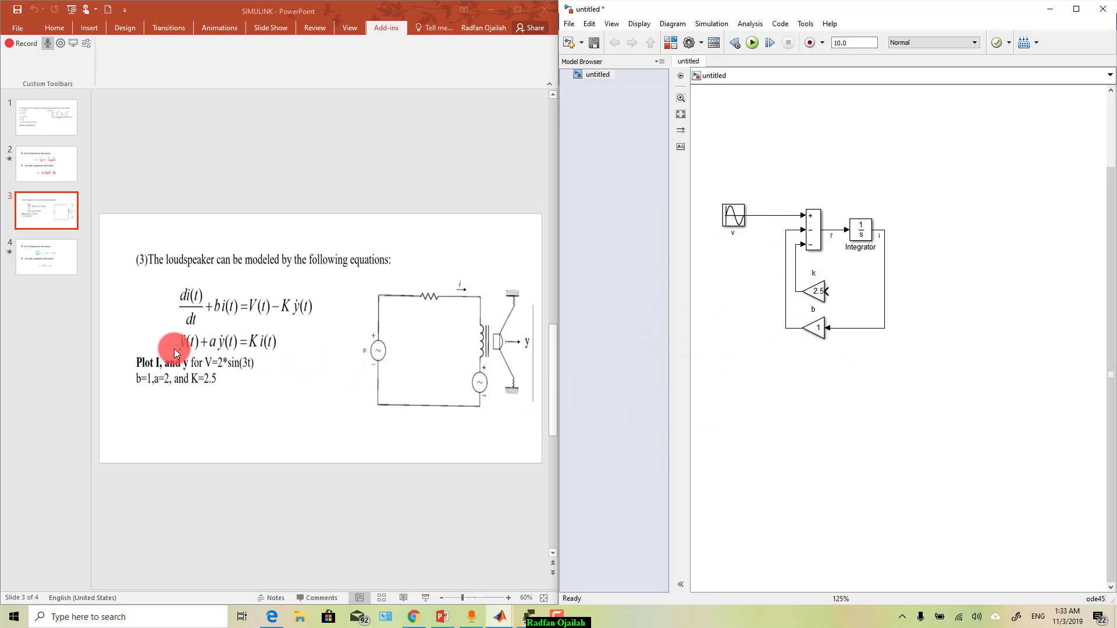
{"action": "left_click", "coordinate": [46, 258]}
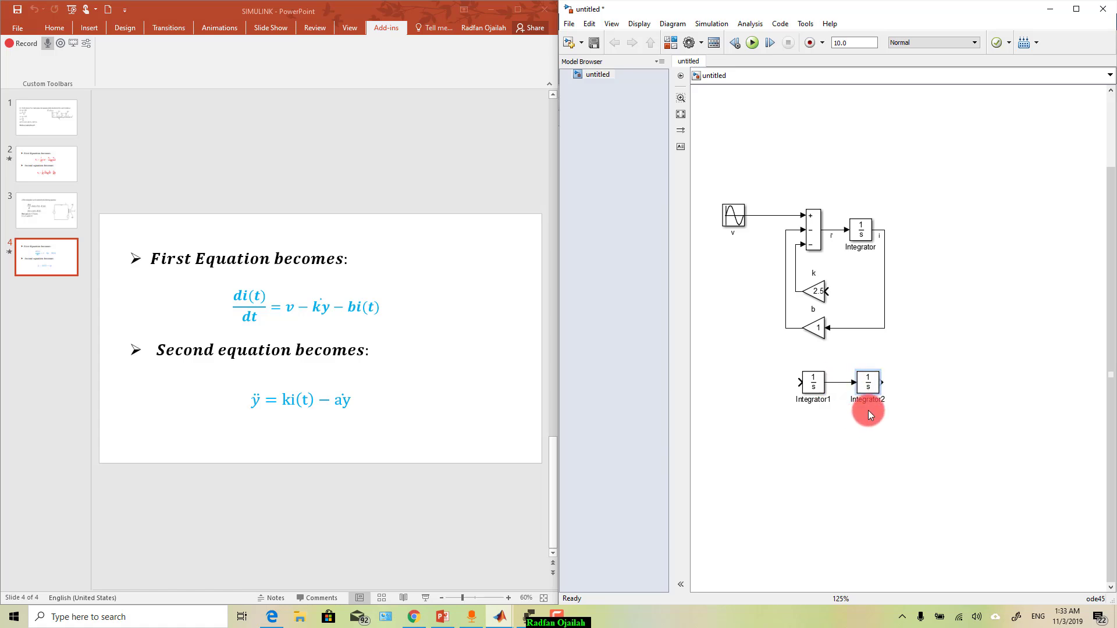
{"action": "mouse_move", "coordinate": [796, 454]}
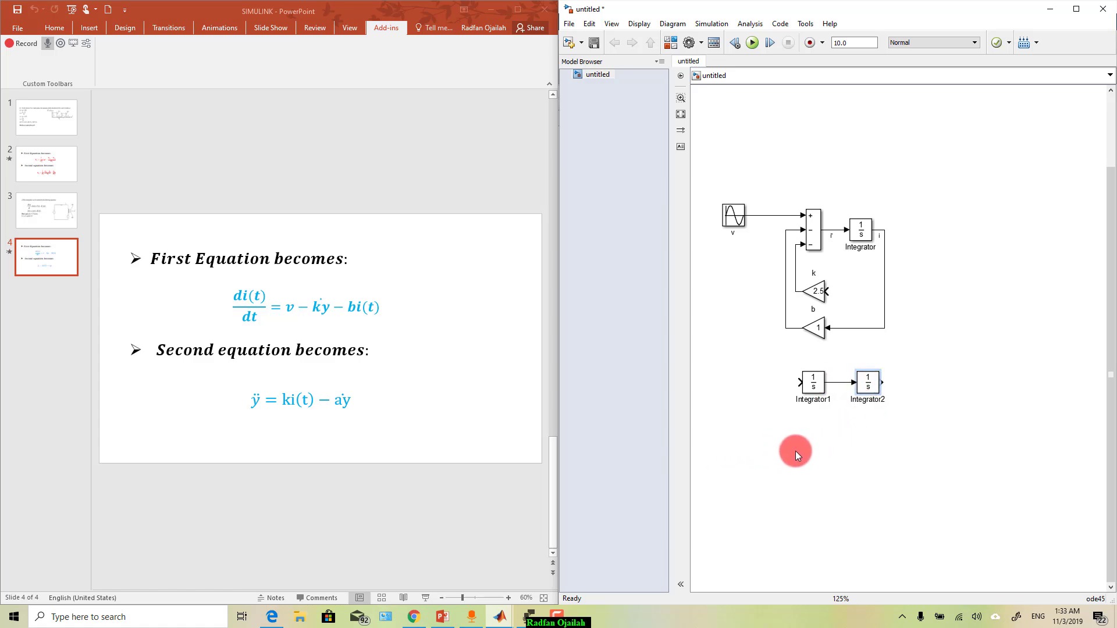
Step: Connect Integrator1's output into Integrator2
{"action": "left_click", "coordinate": [867, 385]}
{"action": "type", "text": "y"}
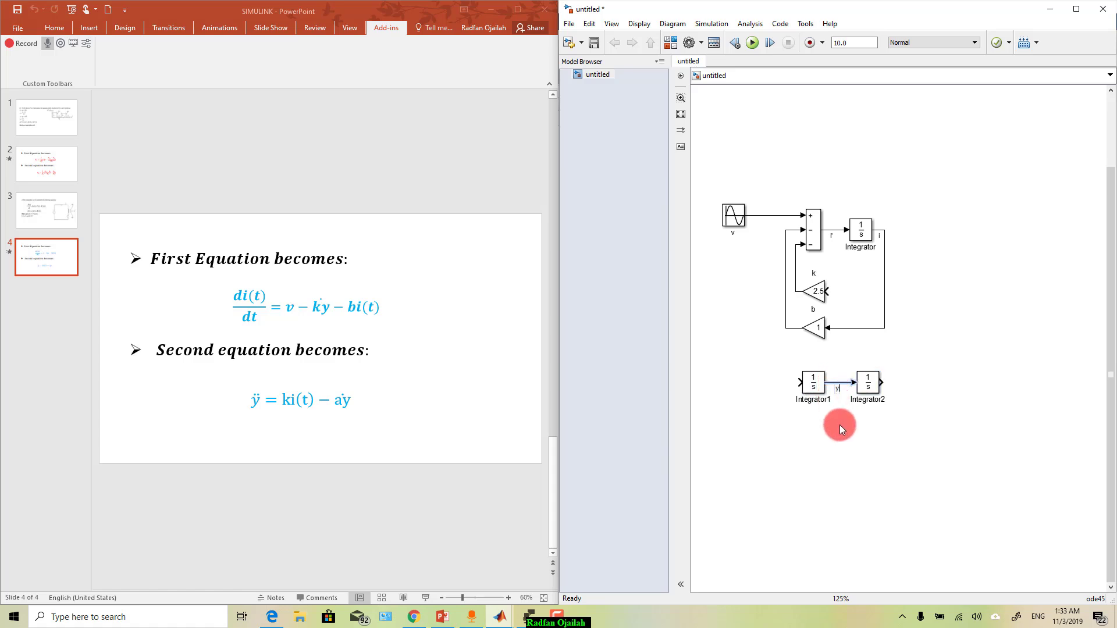
{"action": "mouse_move", "coordinate": [887, 384]}
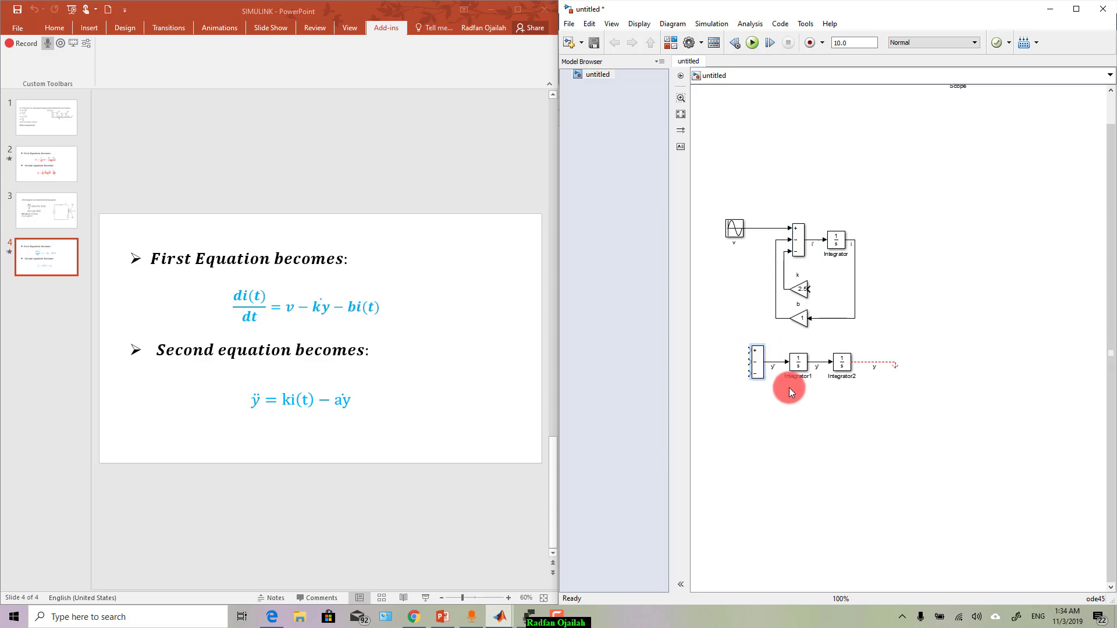
Step: Change the second Sum block's list of signs to +- for two inputs
{"action": "double_click", "coordinate": [756, 364]}
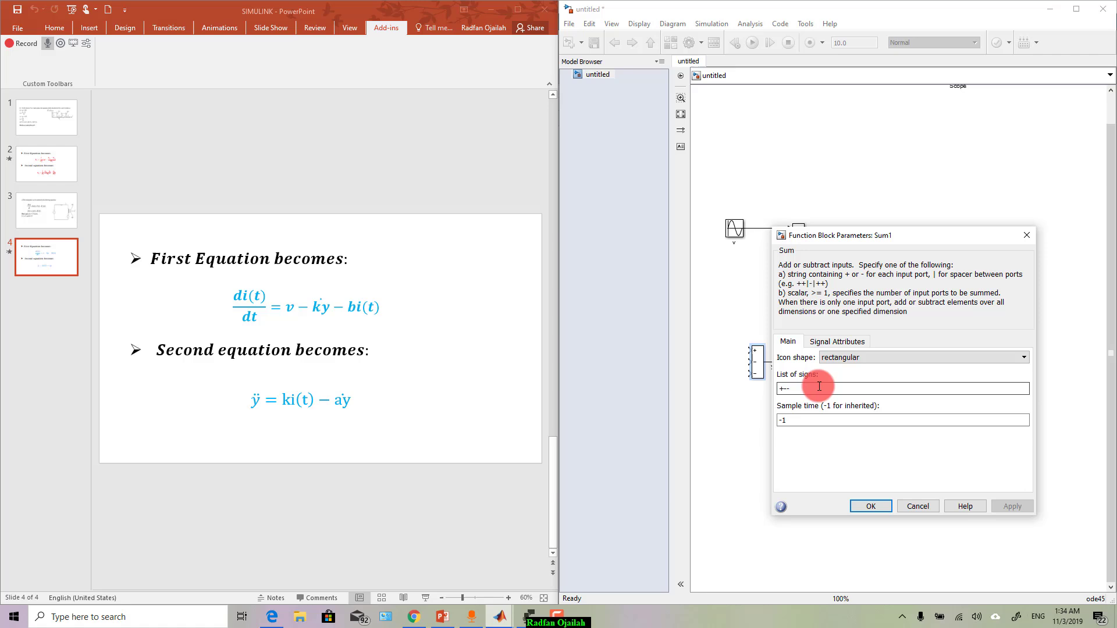
{"action": "triple_click", "coordinate": [787, 388]}
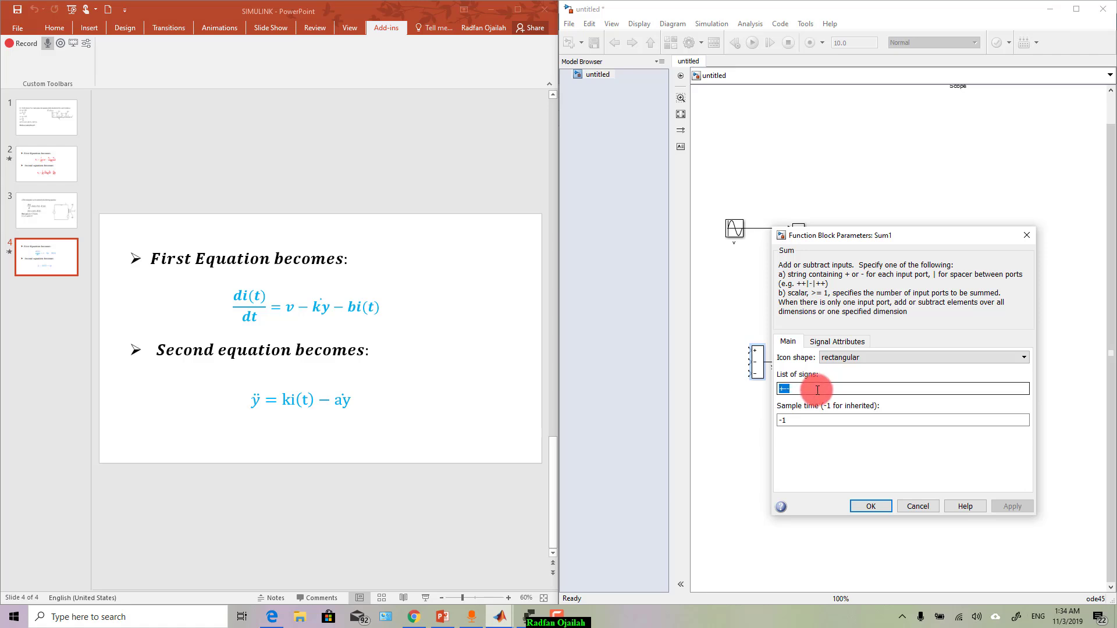
{"action": "type", "text": "+"}
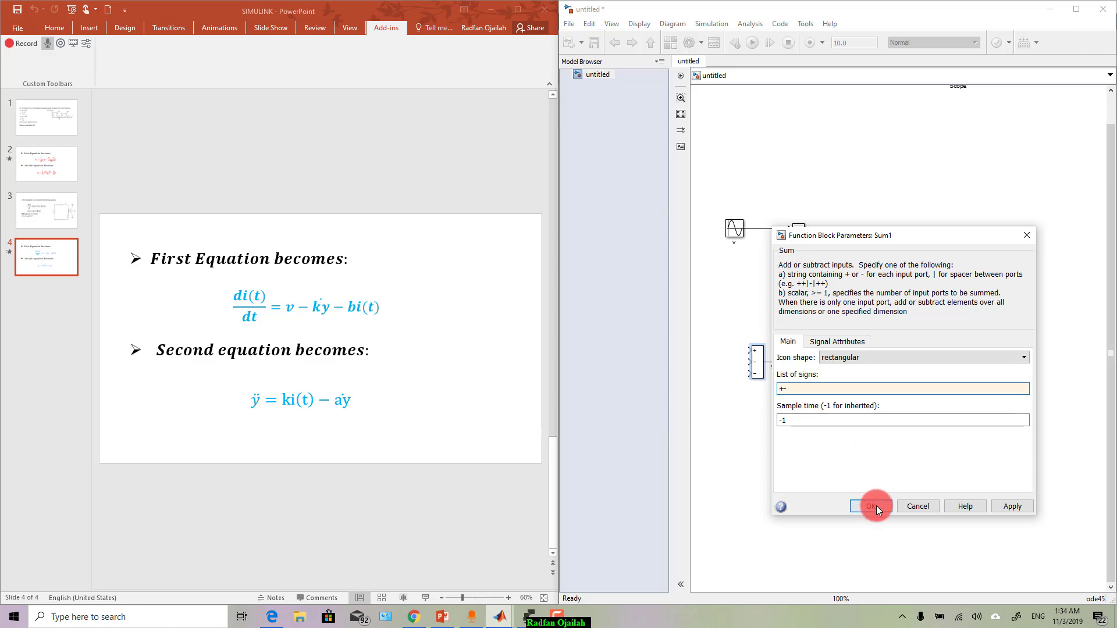
{"action": "left_click", "coordinate": [872, 506]}
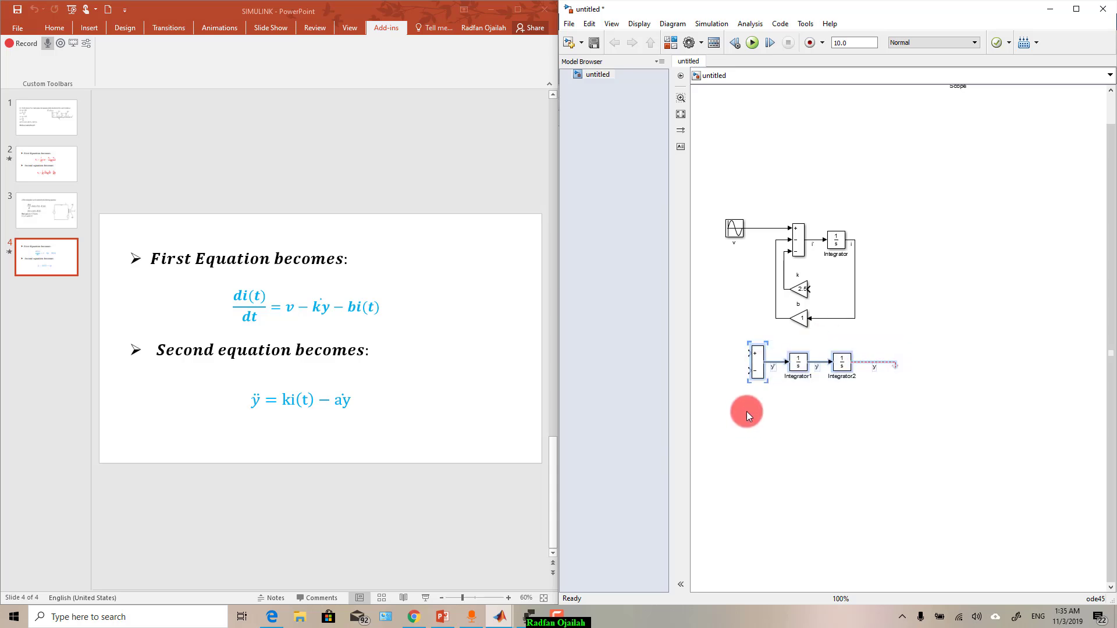
Step: Lower the second-equation blocks, then Ctrl-drag a copy of gain k1 below Integrator1
{"action": "left_click_drag", "start_coordinate": [758, 363], "coordinate": [755, 402]}
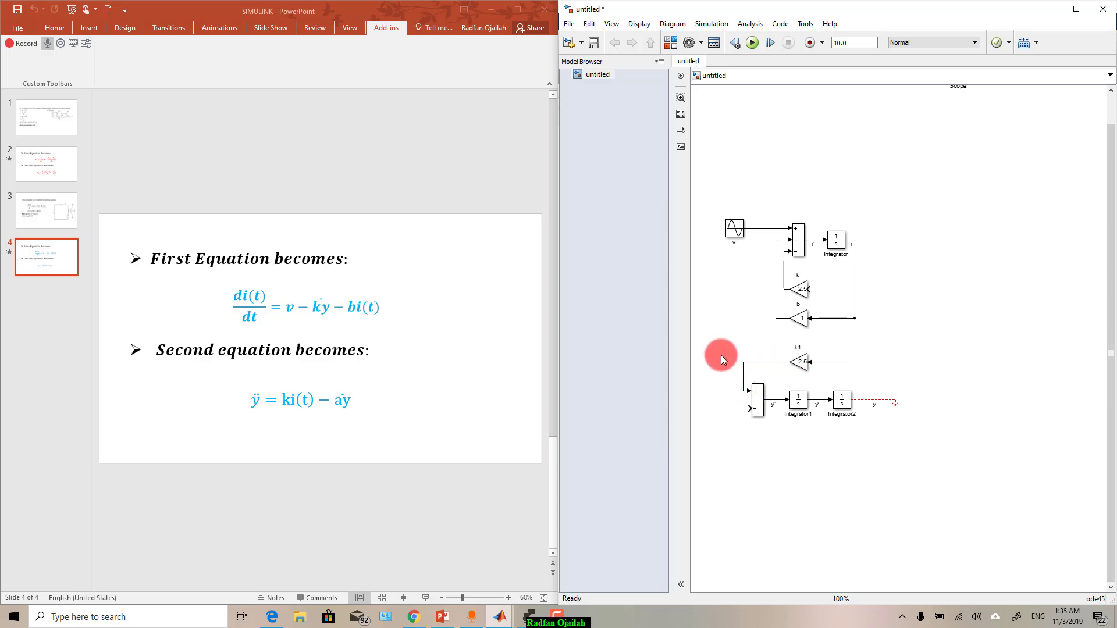
{"action": "mouse_move", "coordinate": [326, 406]}
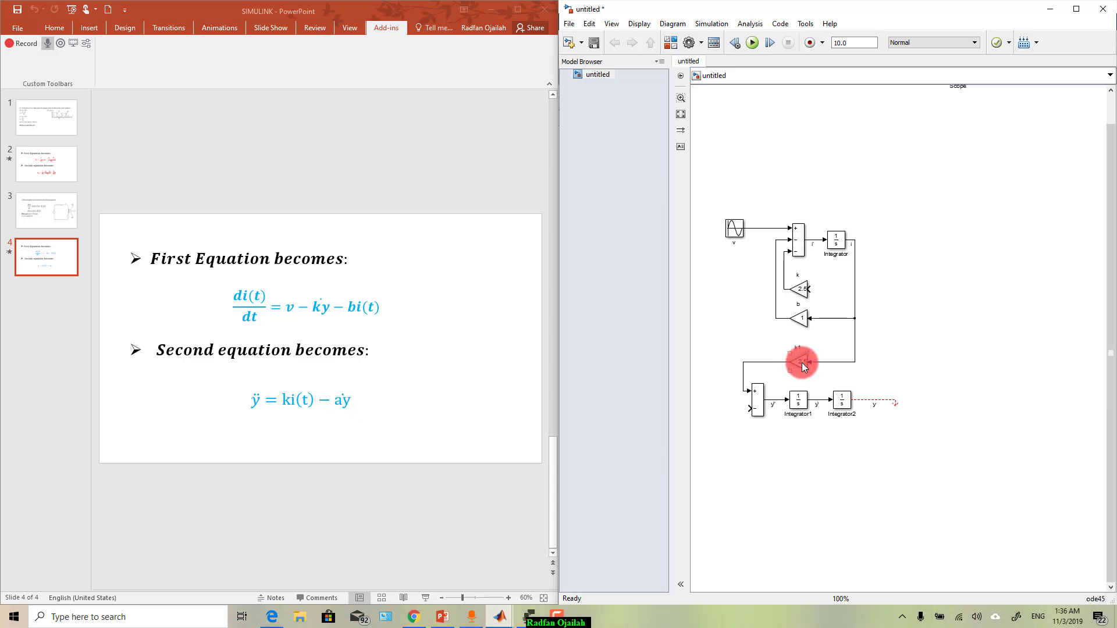
{"action": "left_click_drag", "start_coordinate": [802, 362], "coordinate": [798, 446]}
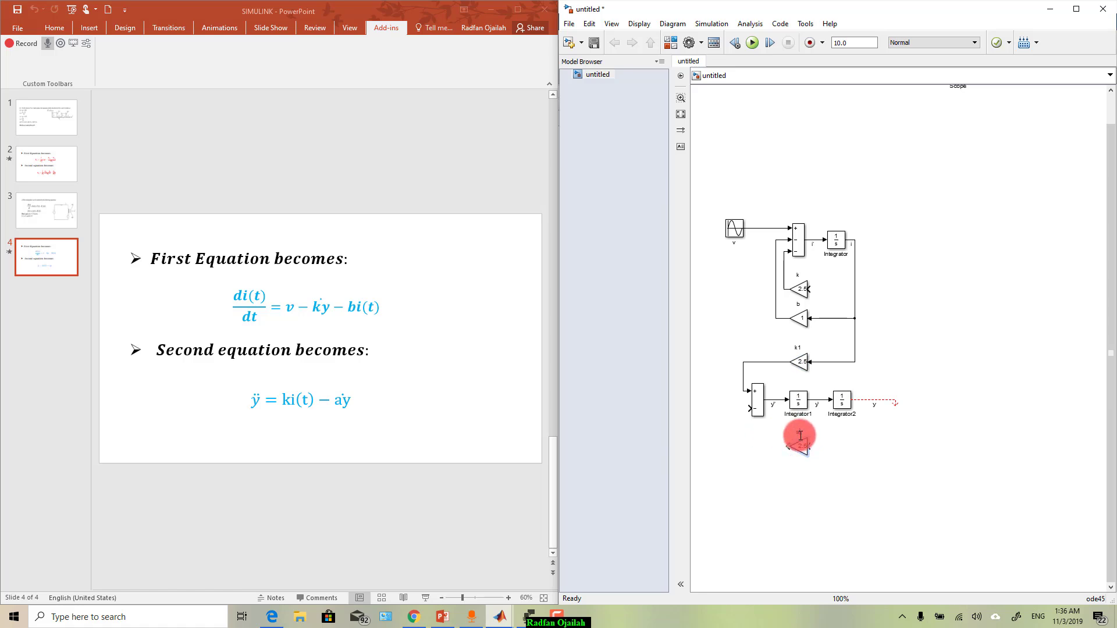
Step: Set the copied gain's value to 2
{"action": "double_click", "coordinate": [799, 438]}
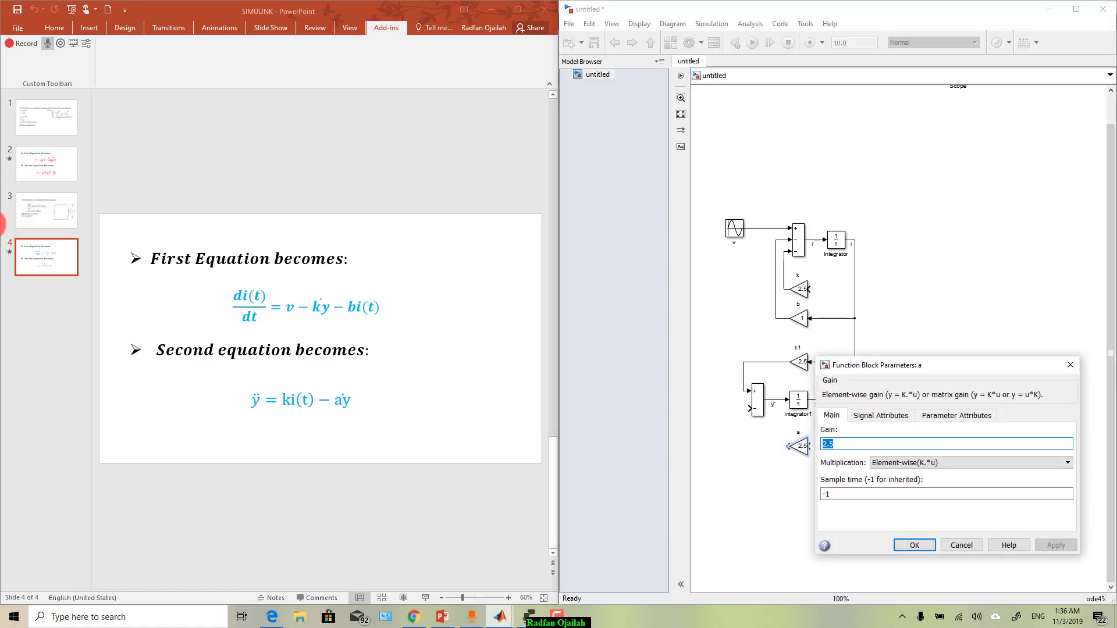
{"action": "left_click", "coordinate": [47, 211]}
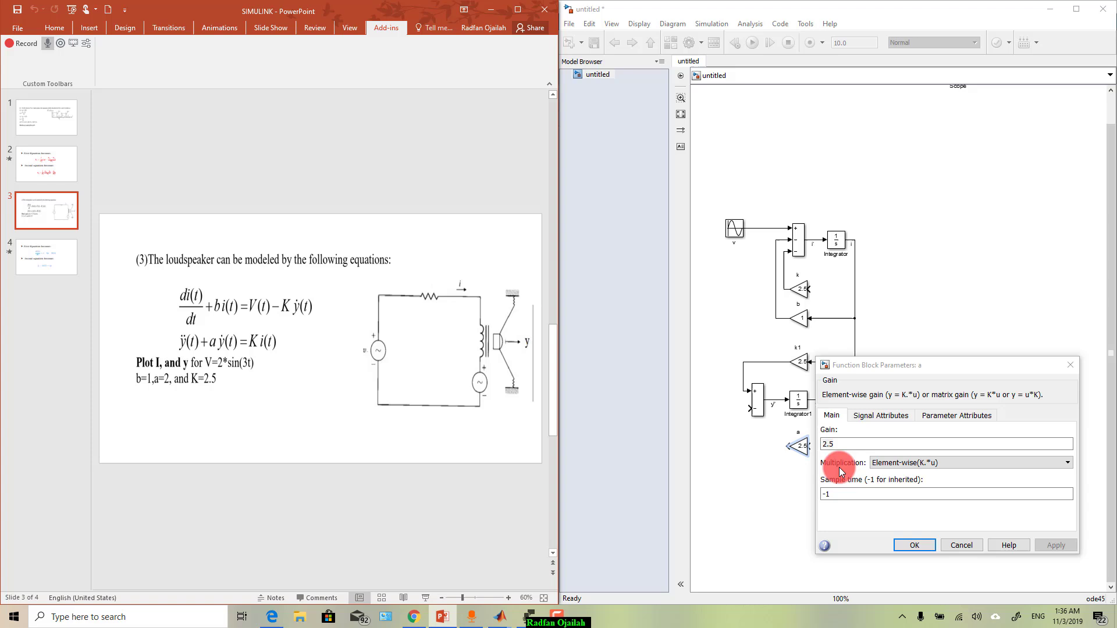
{"action": "type", "text": "2"}
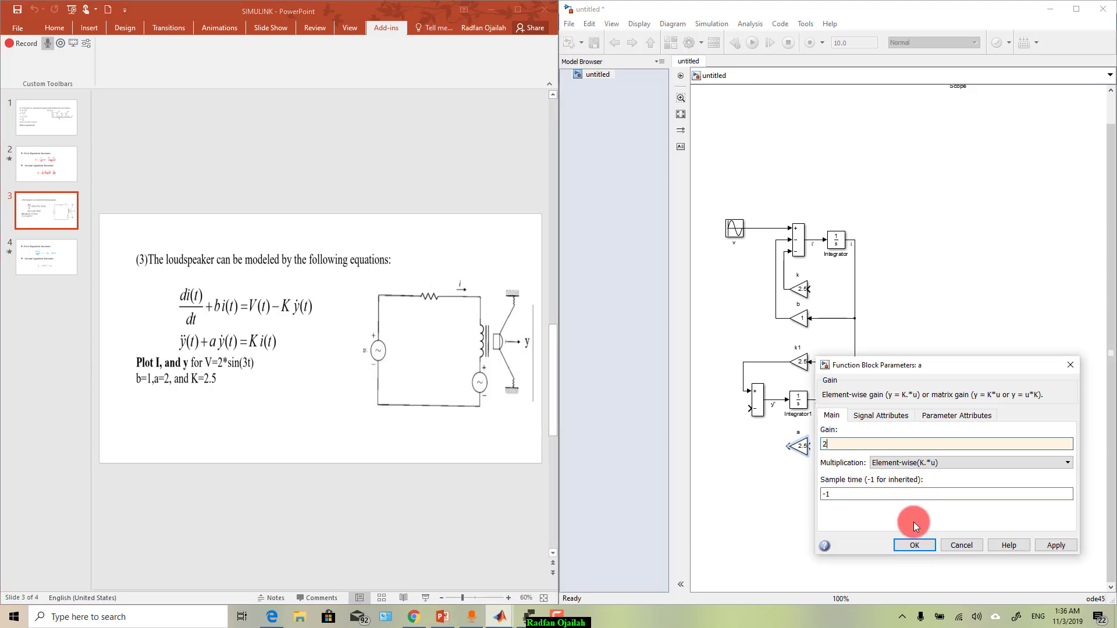
{"action": "left_click", "coordinate": [914, 545]}
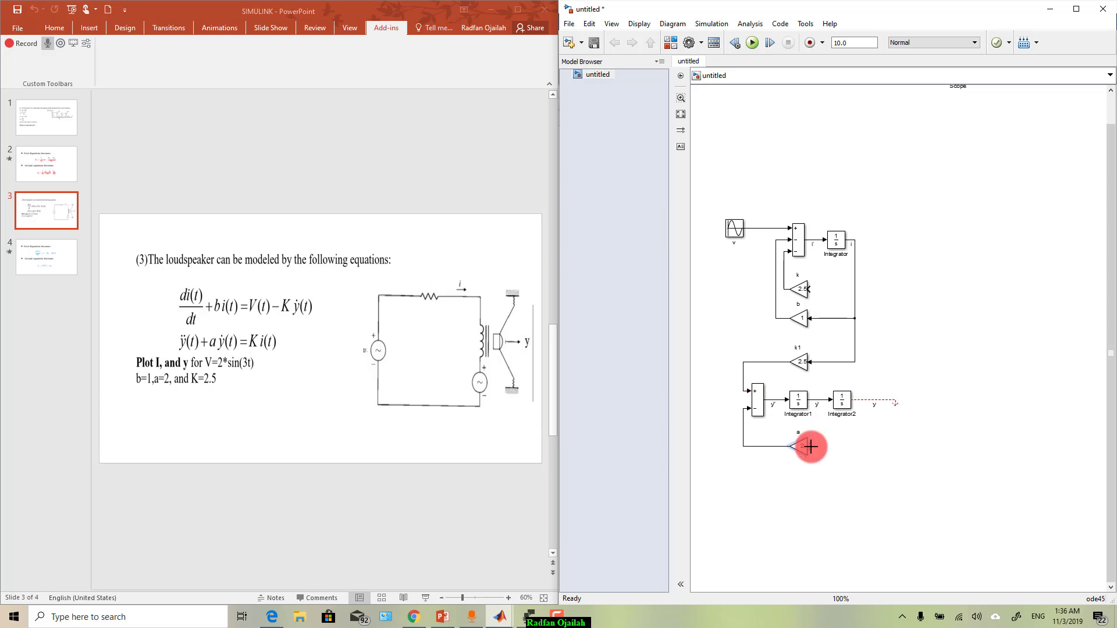
Step: Branch the y' signal into gain a and add a Scope1 block
{"action": "left_click_drag", "start_coordinate": [809, 447], "coordinate": [882, 415]}
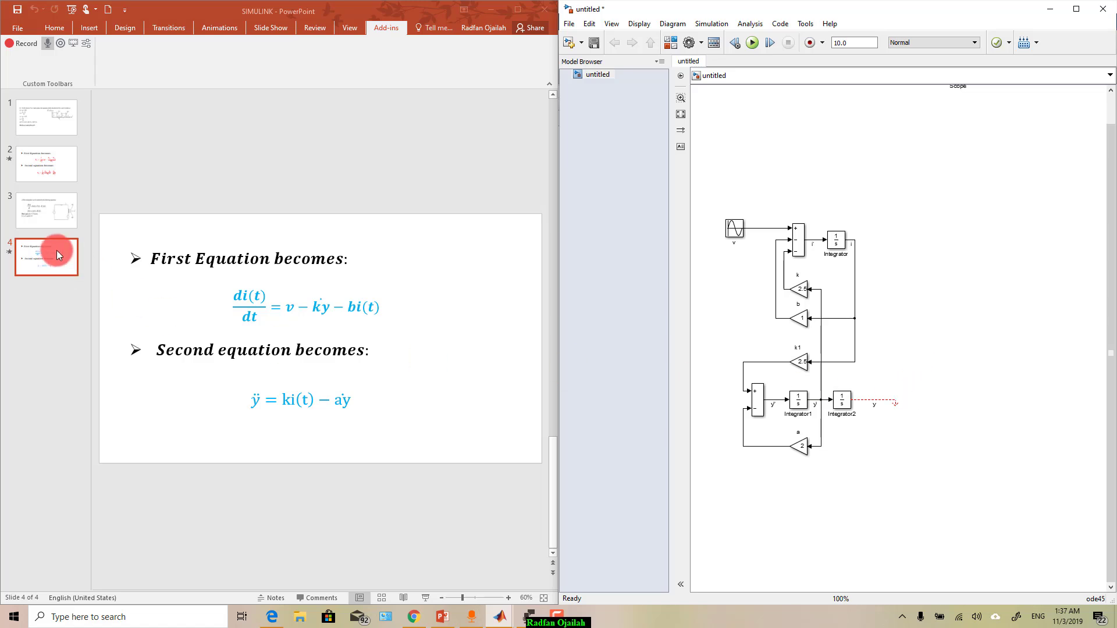
{"action": "left_click", "coordinate": [46, 210]}
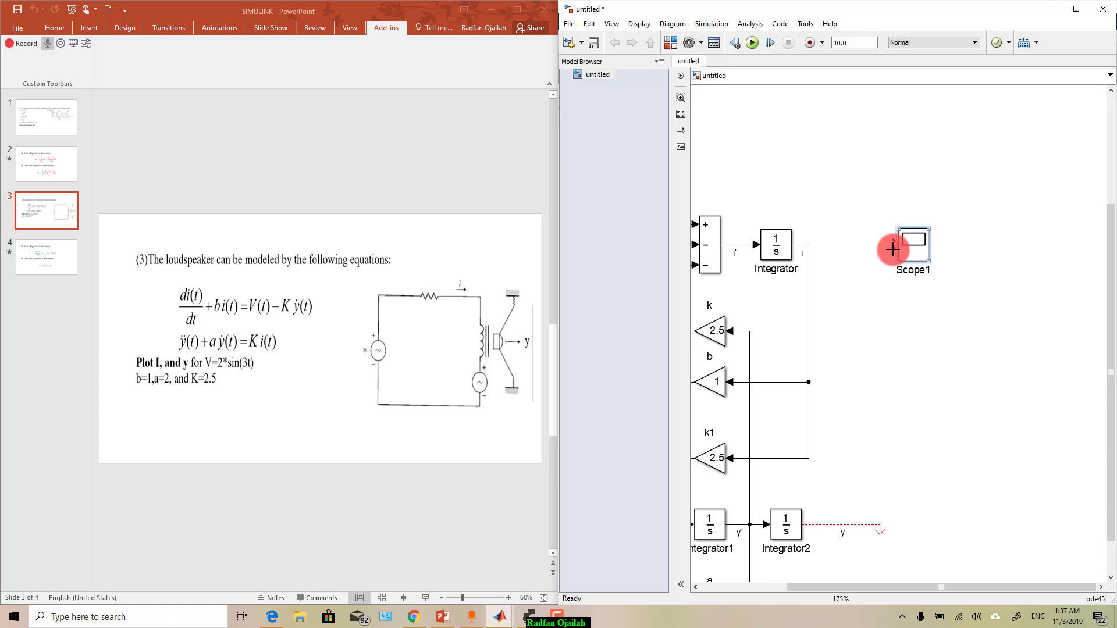
Step: Connect current i to Scope1 and maximize the Simulink window
{"action": "left_click_drag", "start_coordinate": [911, 250], "coordinate": [808, 249]}
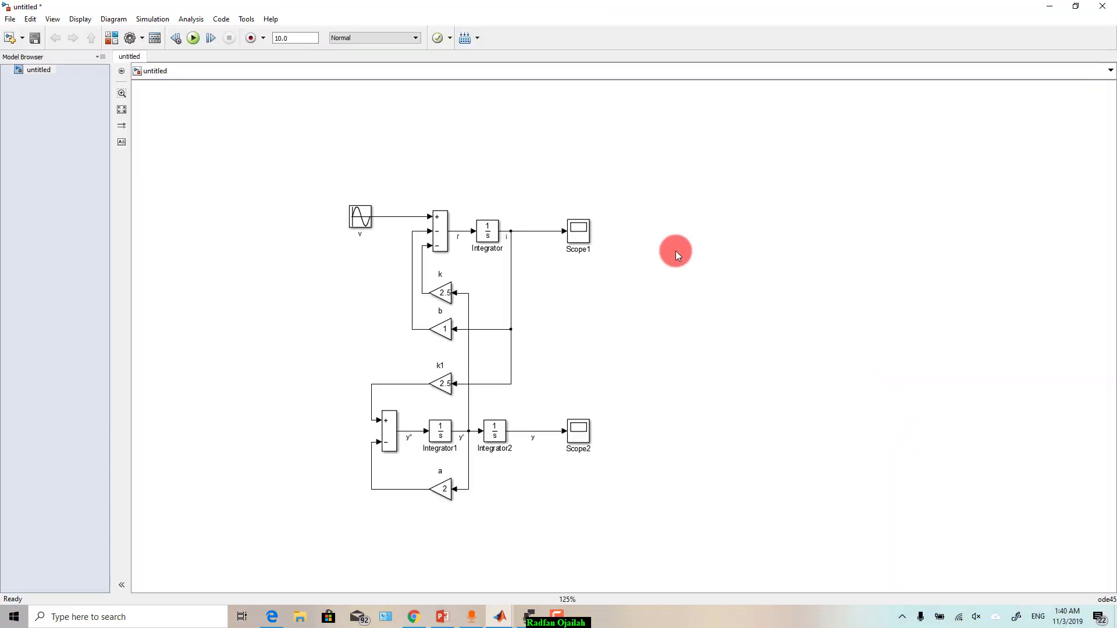
{"action": "left_click", "coordinate": [193, 38]}
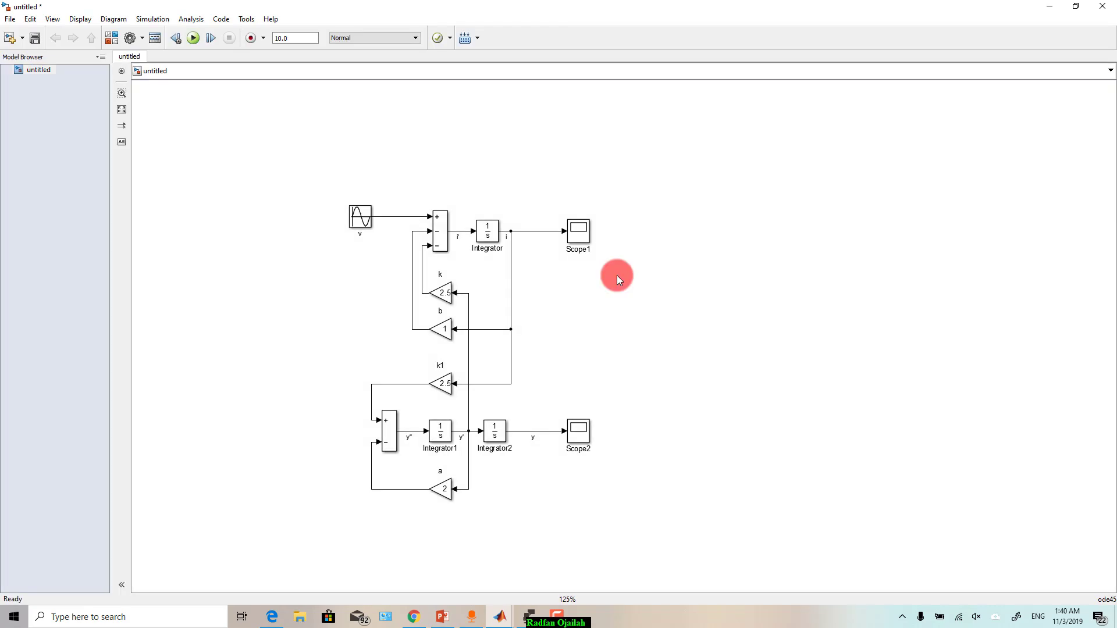
{"action": "left_click", "coordinate": [578, 235]}
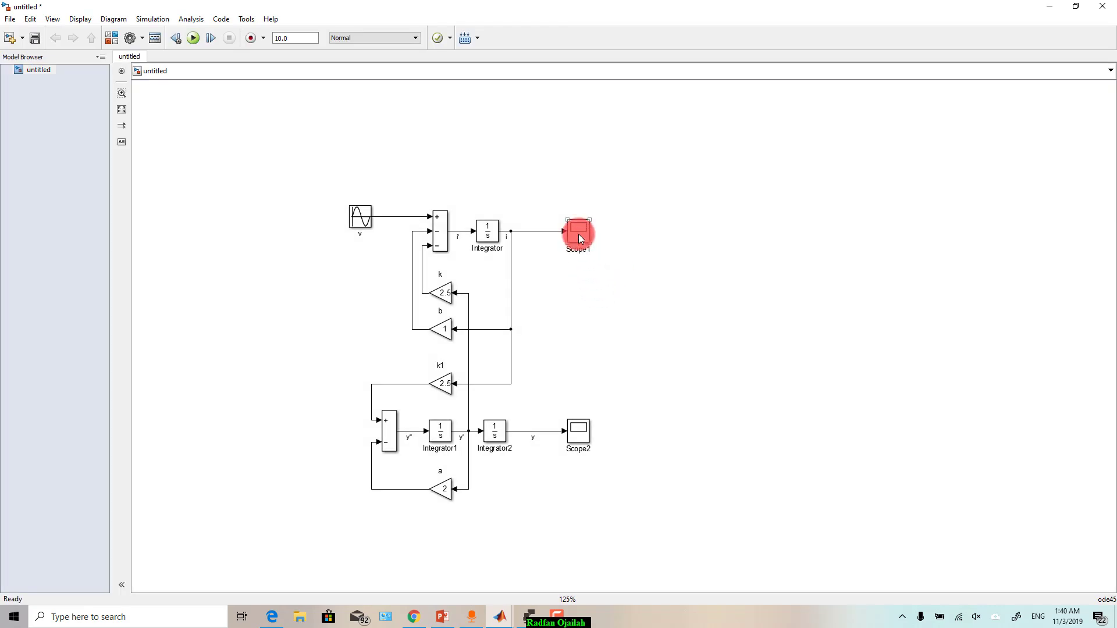
{"action": "double_click", "coordinate": [578, 235]}
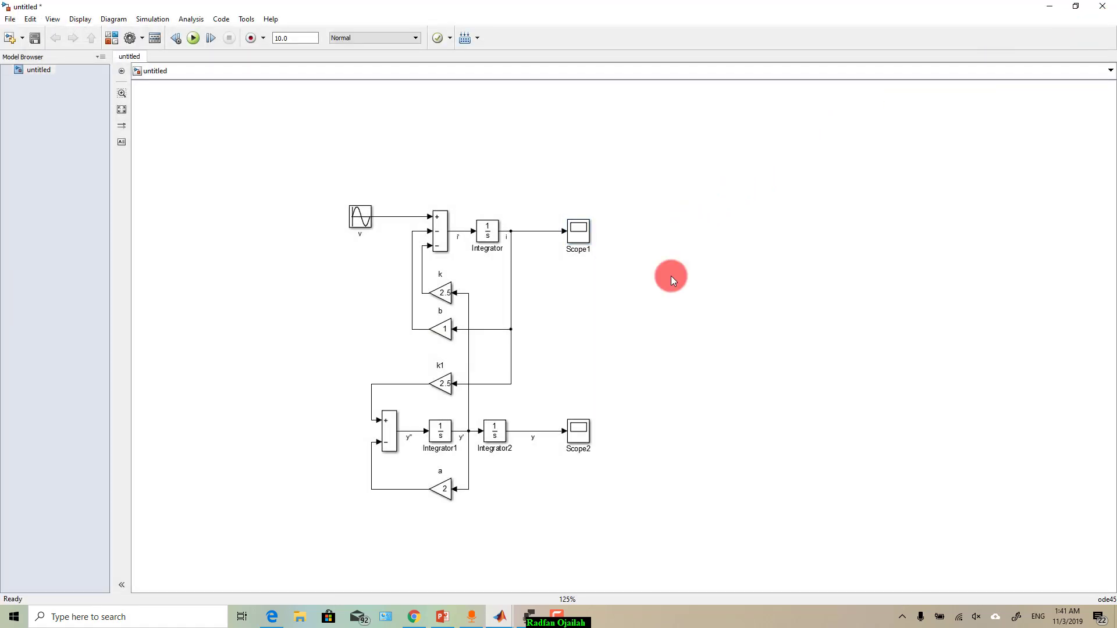
{"action": "double_click", "coordinate": [577, 434]}
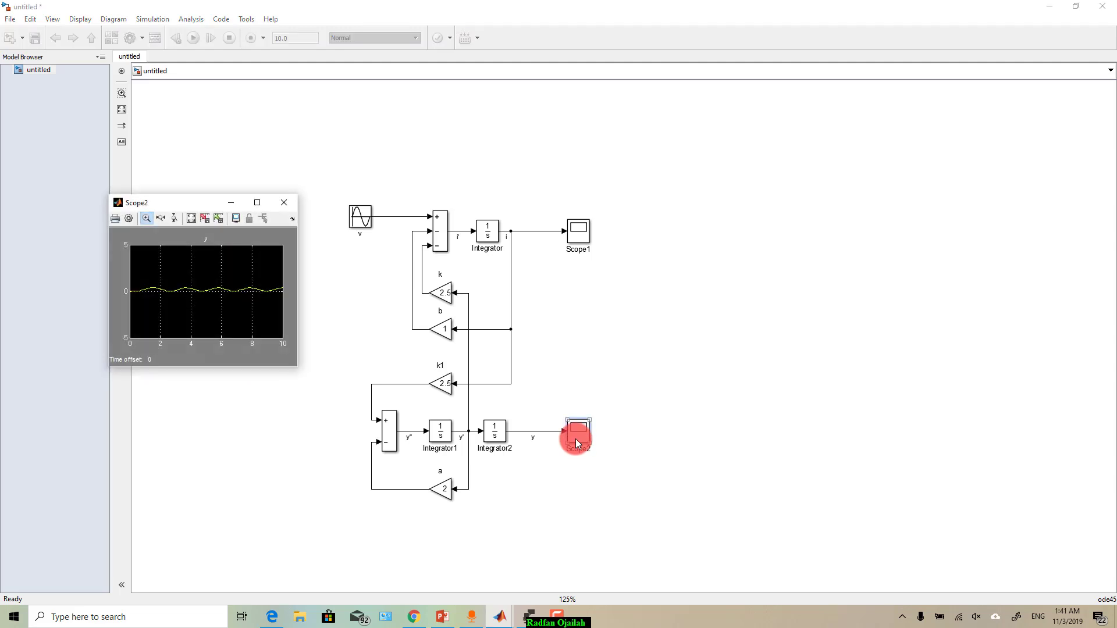
{"action": "left_click", "coordinate": [258, 203]}
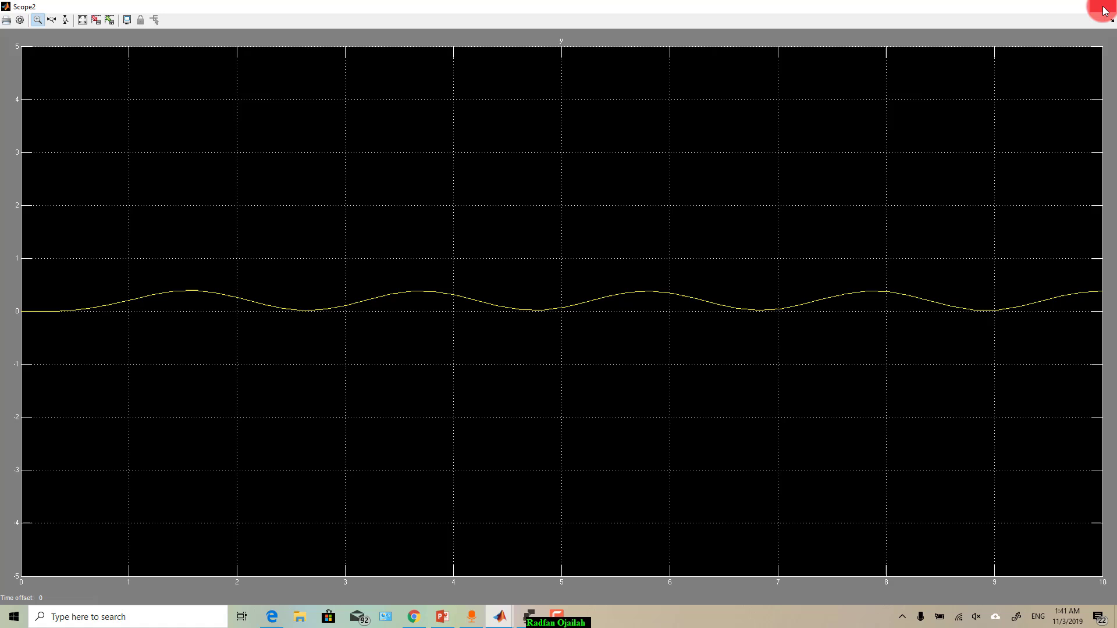
{"action": "left_click", "coordinate": [1108, 10]}
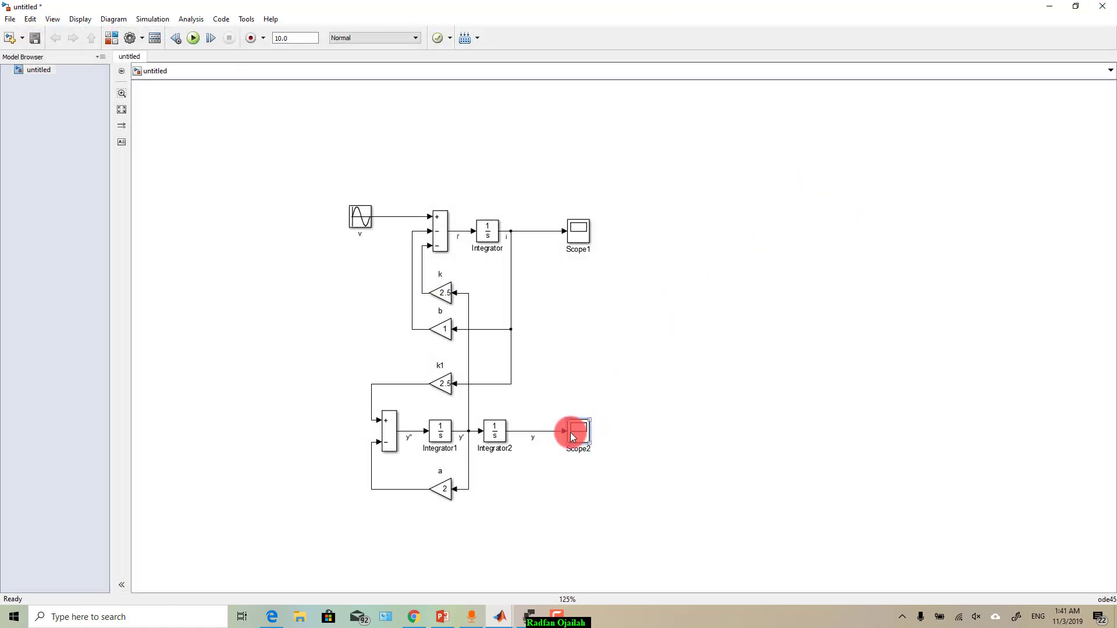
{"action": "double_click", "coordinate": [578, 432]}
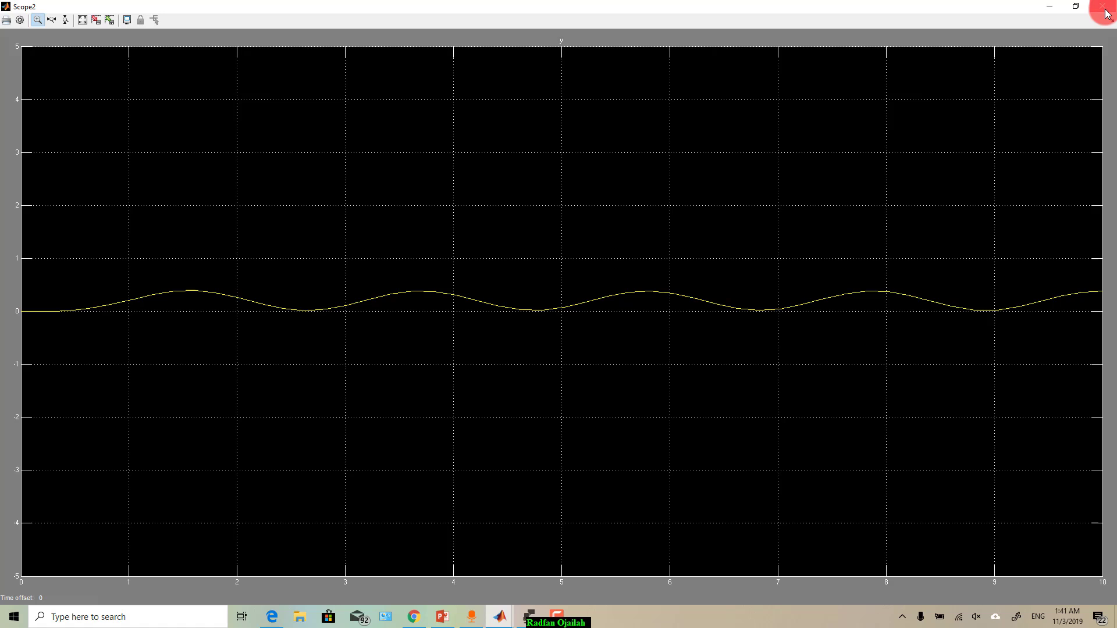
{"action": "left_click", "coordinate": [1108, 7]}
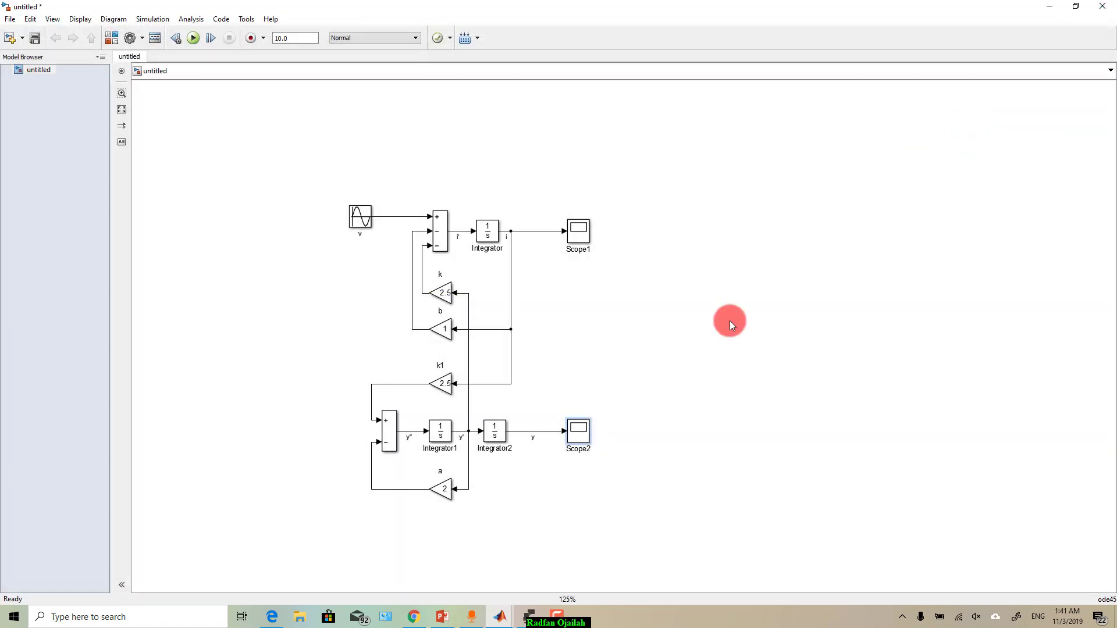